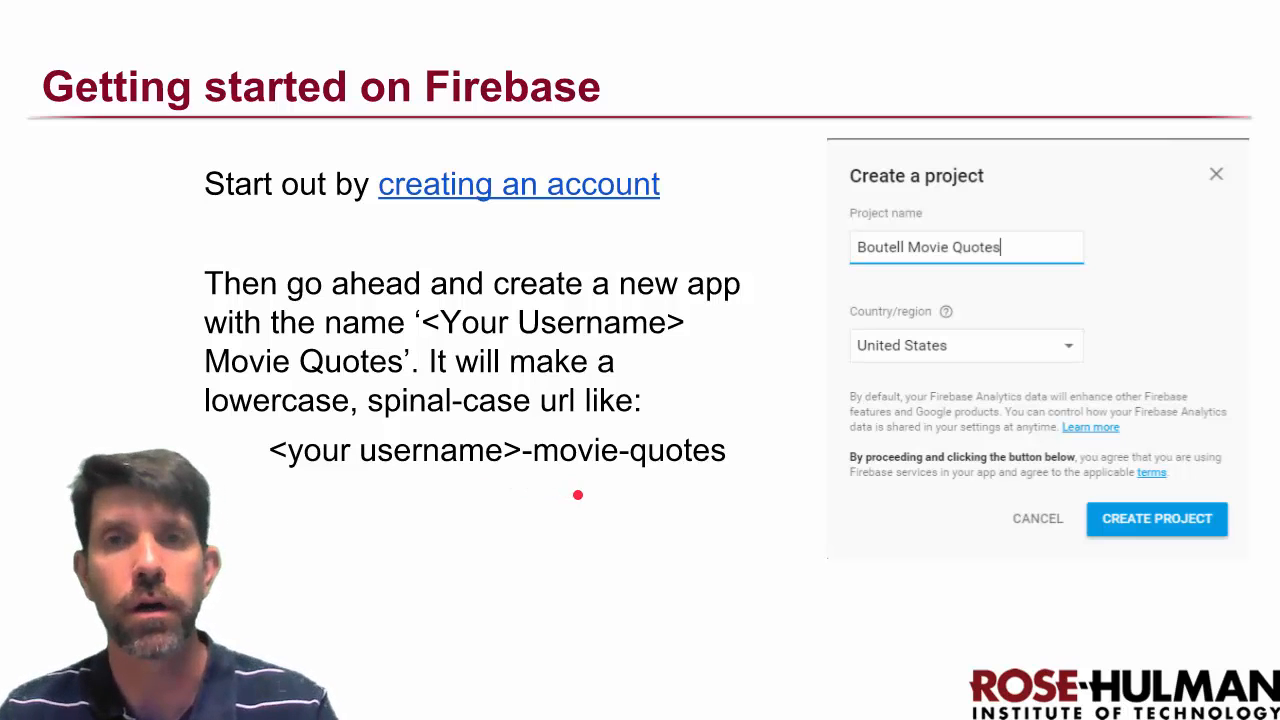
Look at the add-app options on the project overview, then dismiss them.
{"action": "left_click_drag", "start_coordinate": [432, 225], "coordinate": [795, 520]}
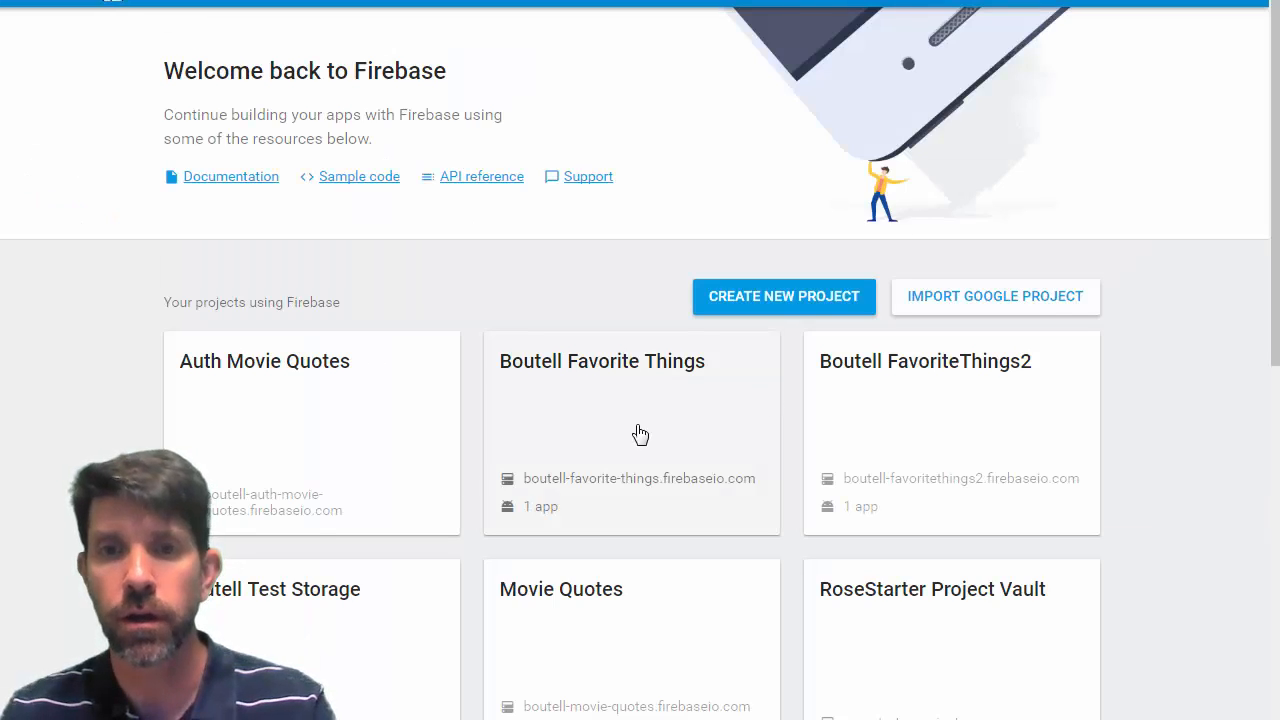
{"action": "mouse_move", "coordinate": [657, 610]}
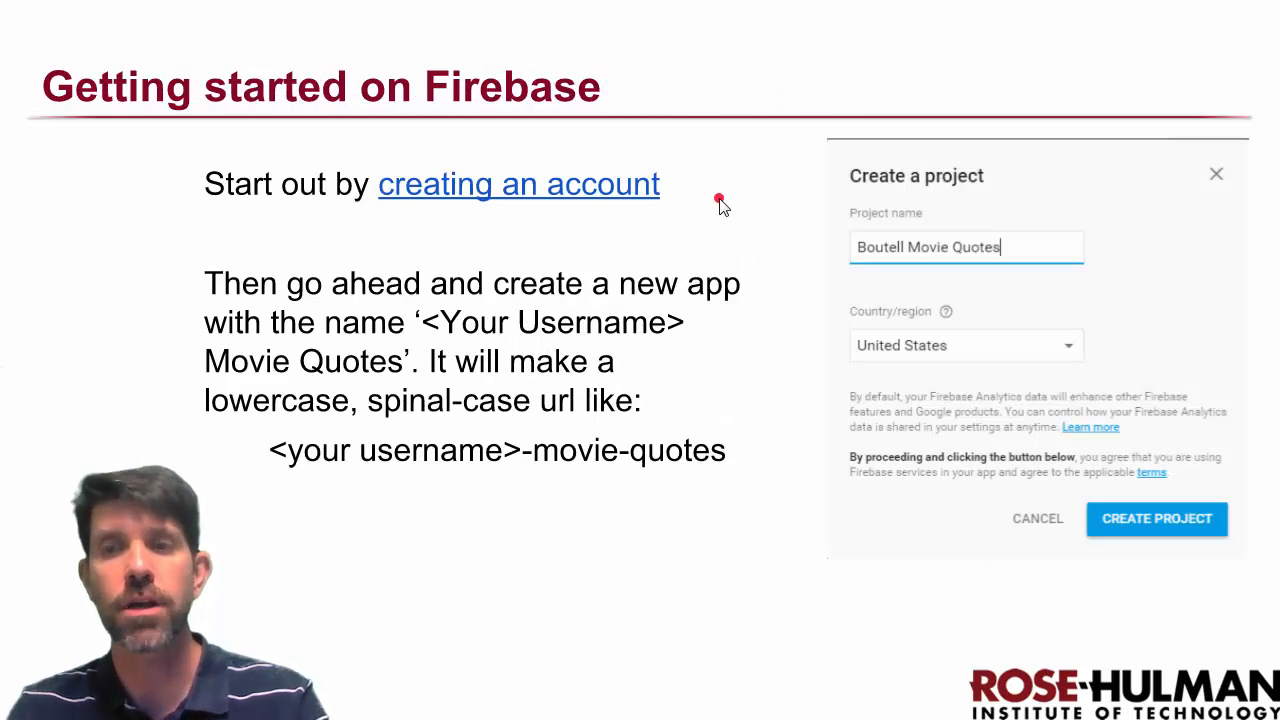
{"action": "left_click", "coordinate": [1156, 518]}
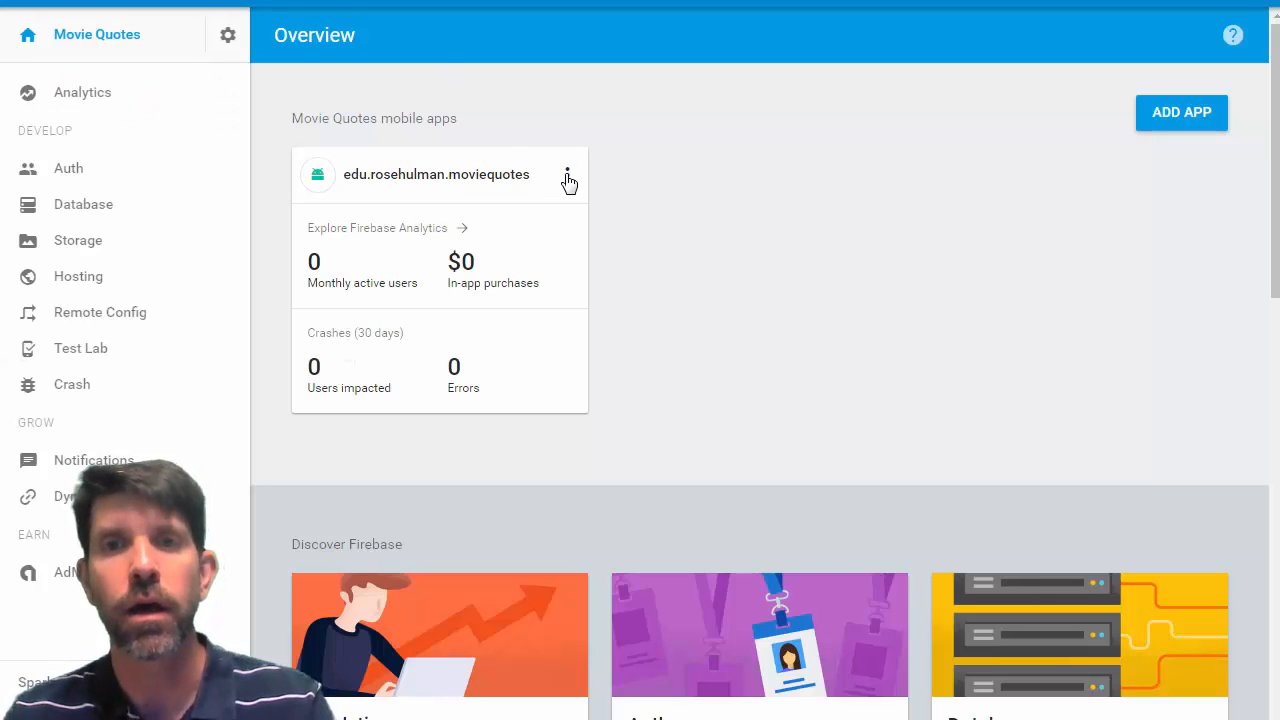
{"action": "mouse_move", "coordinate": [1181, 112]}
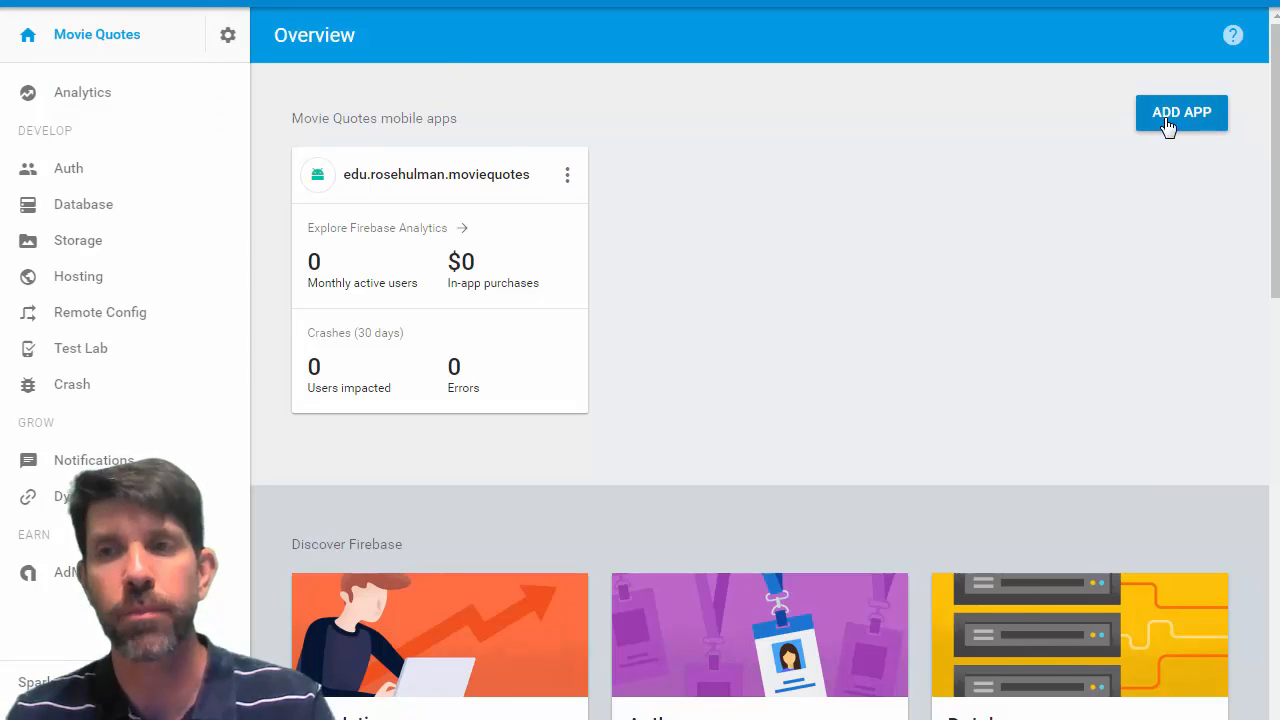
{"action": "left_click", "coordinate": [1181, 112]}
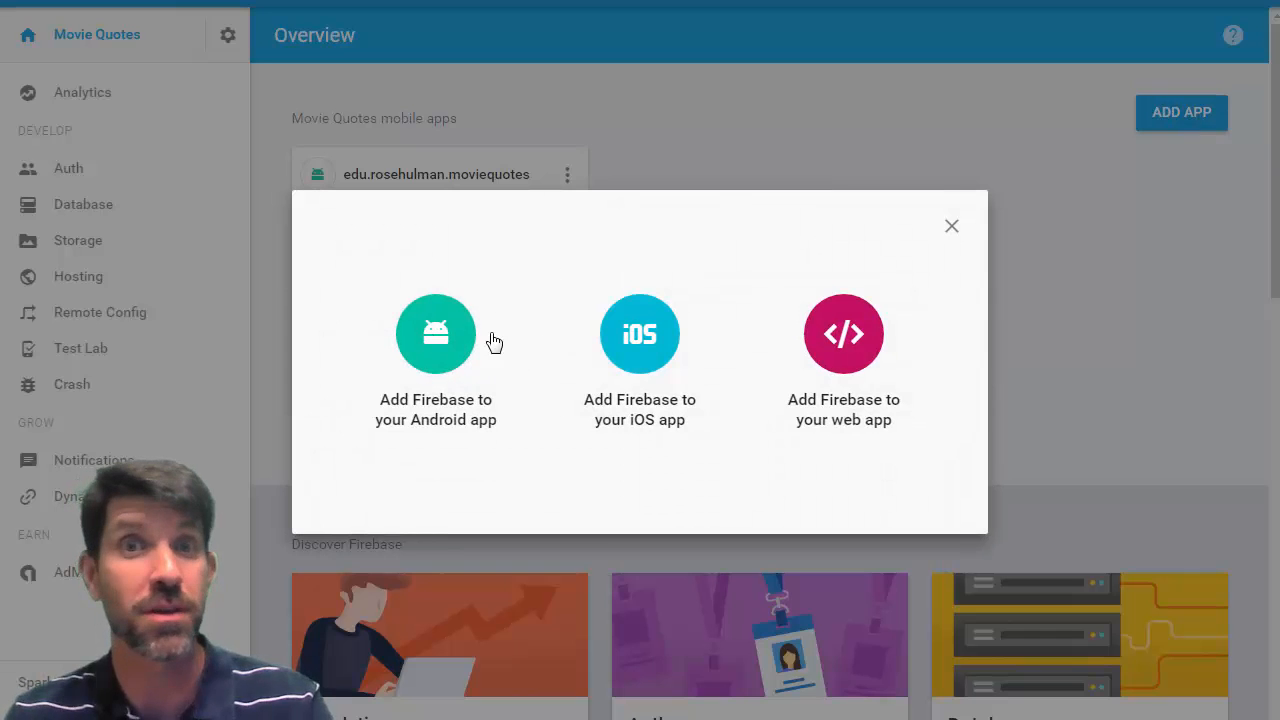
{"action": "mouse_move", "coordinate": [975, 242]}
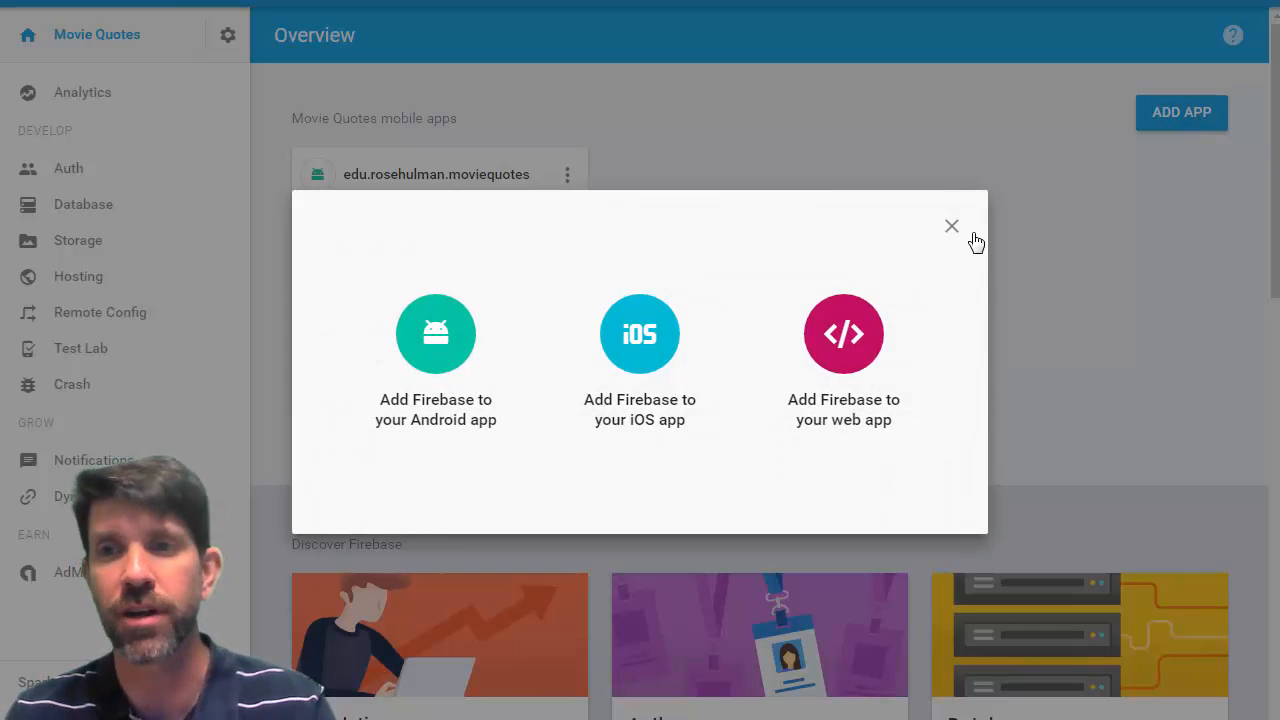
{"action": "left_click", "coordinate": [951, 225]}
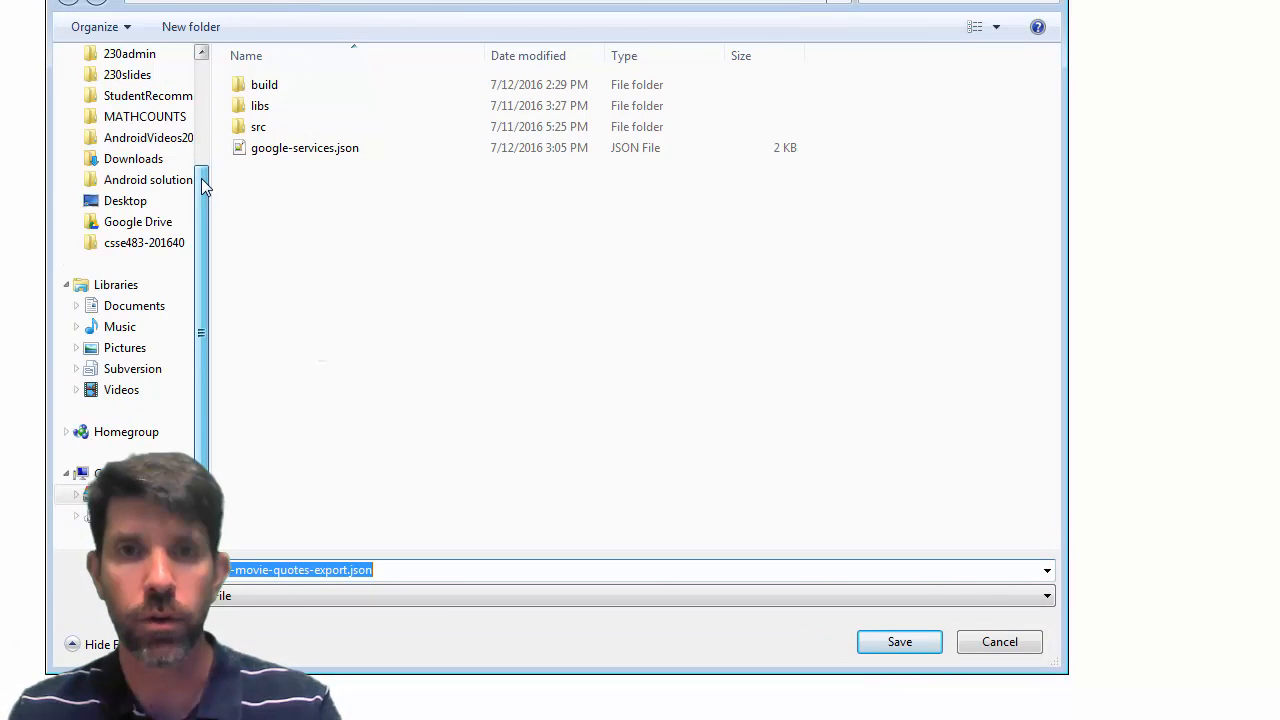
Overwrite the existing rockwotj-movie-quotes-export.json in the Downloads folder.
{"action": "left_click", "coordinate": [133, 158]}
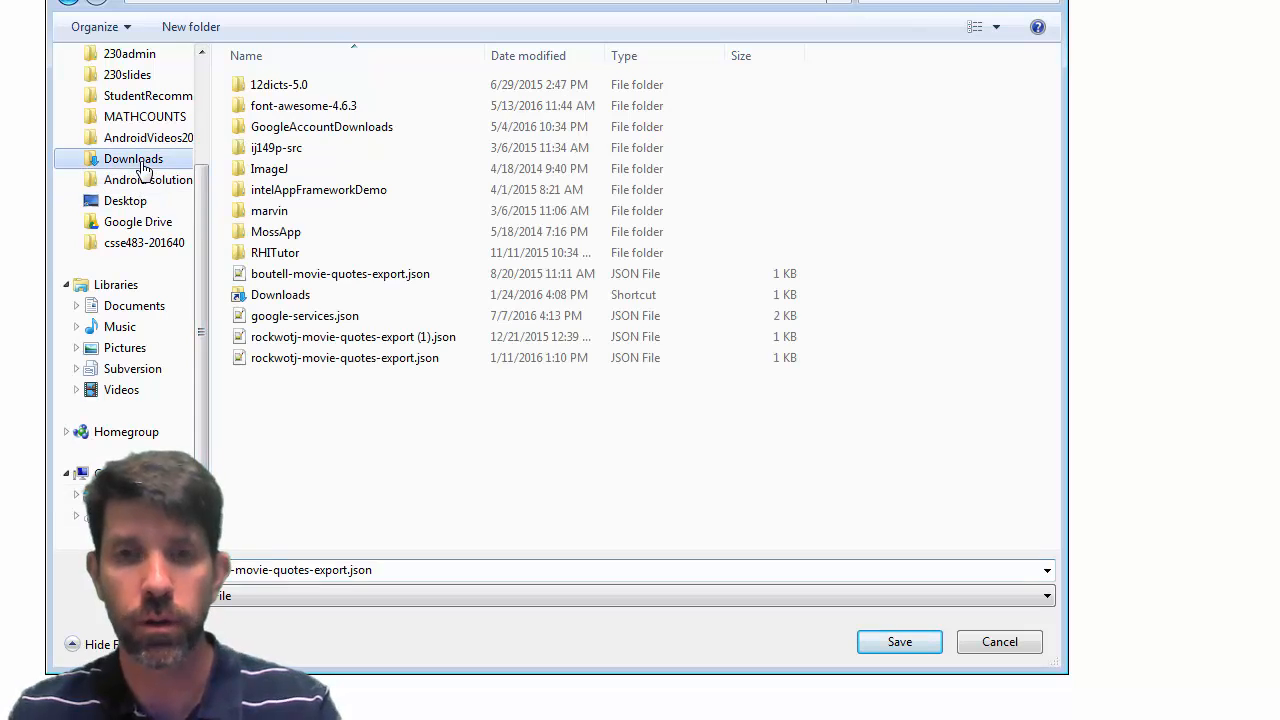
{"action": "triple_click", "coordinate": [300, 569]}
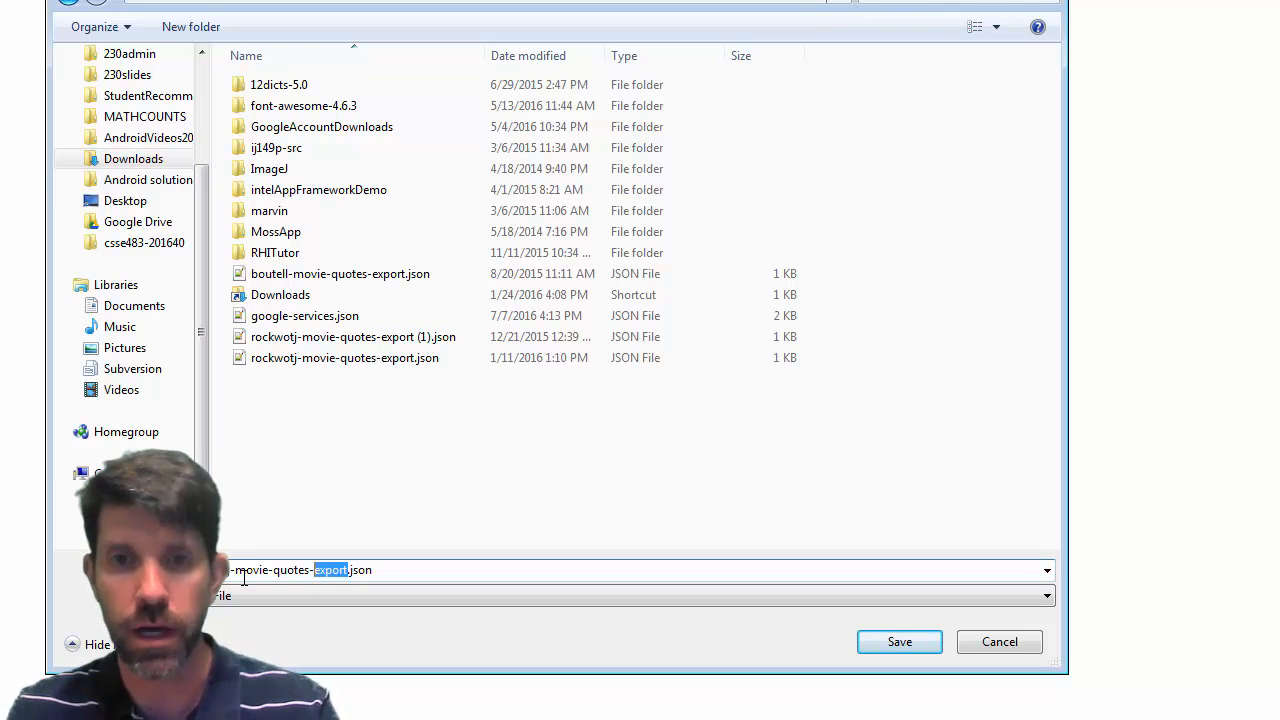
{"action": "left_click", "coordinate": [345, 357]}
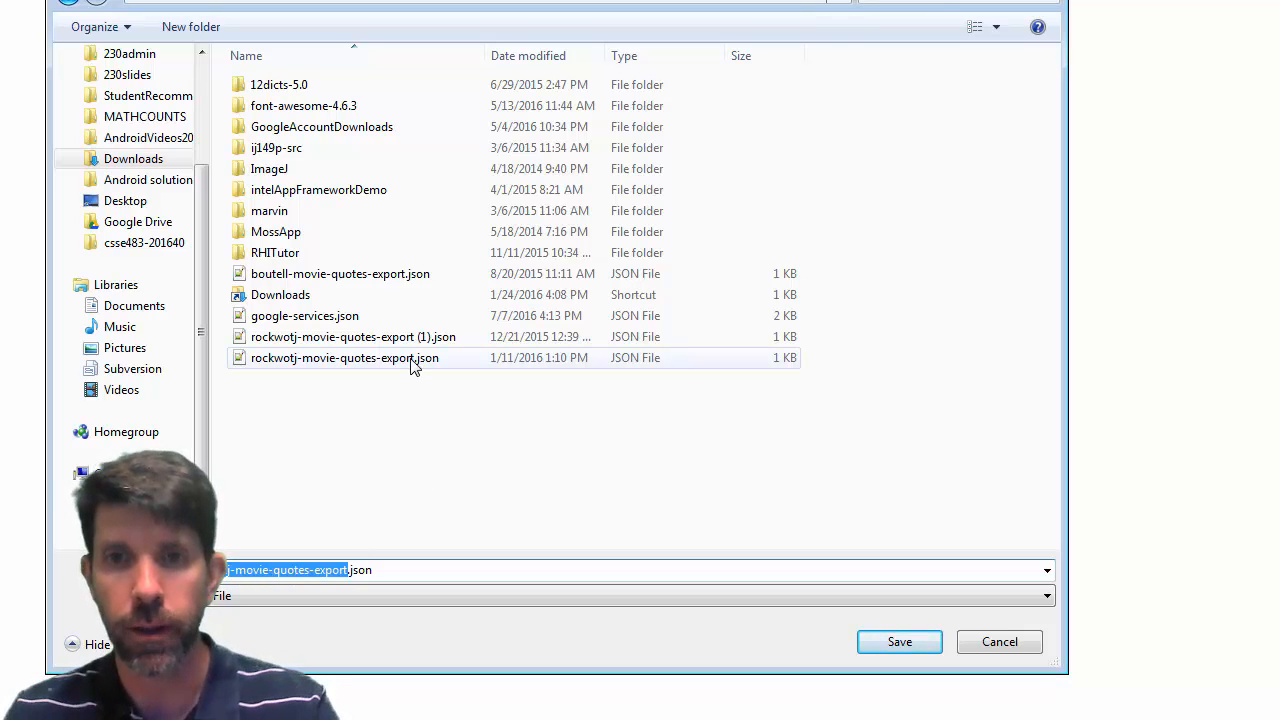
{"action": "left_click", "coordinate": [898, 641]}
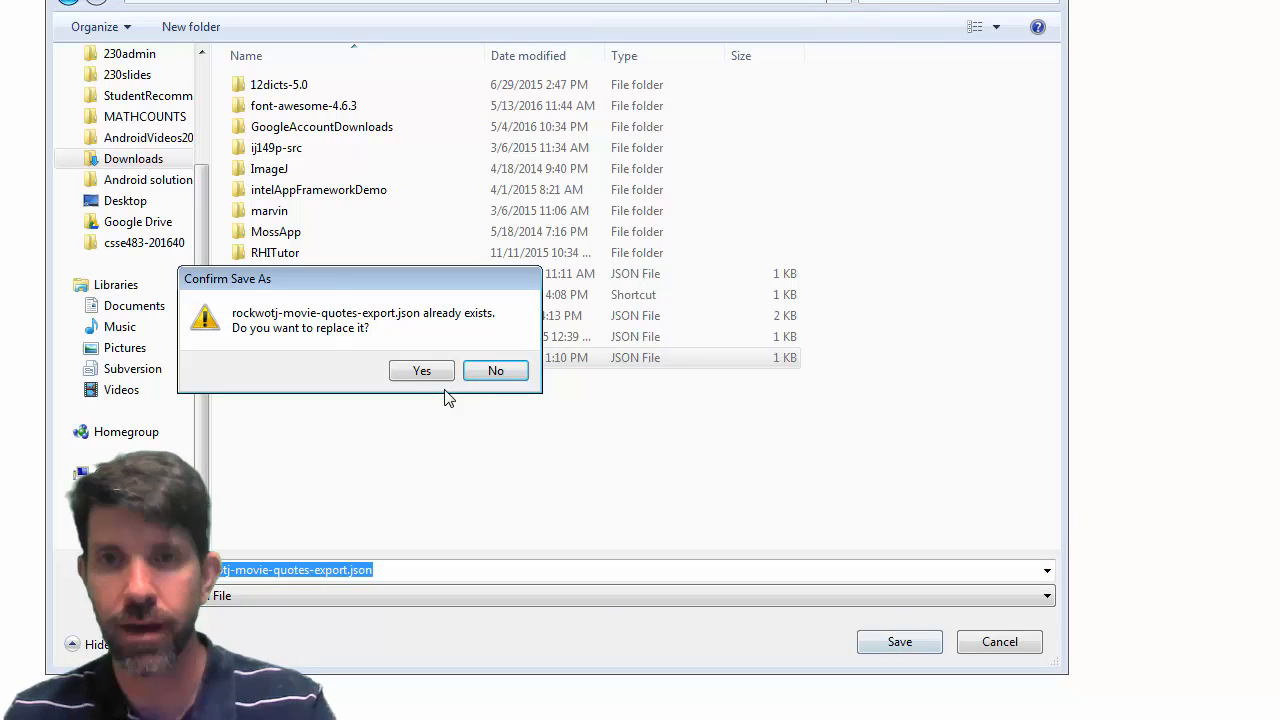
{"action": "left_click", "coordinate": [421, 370]}
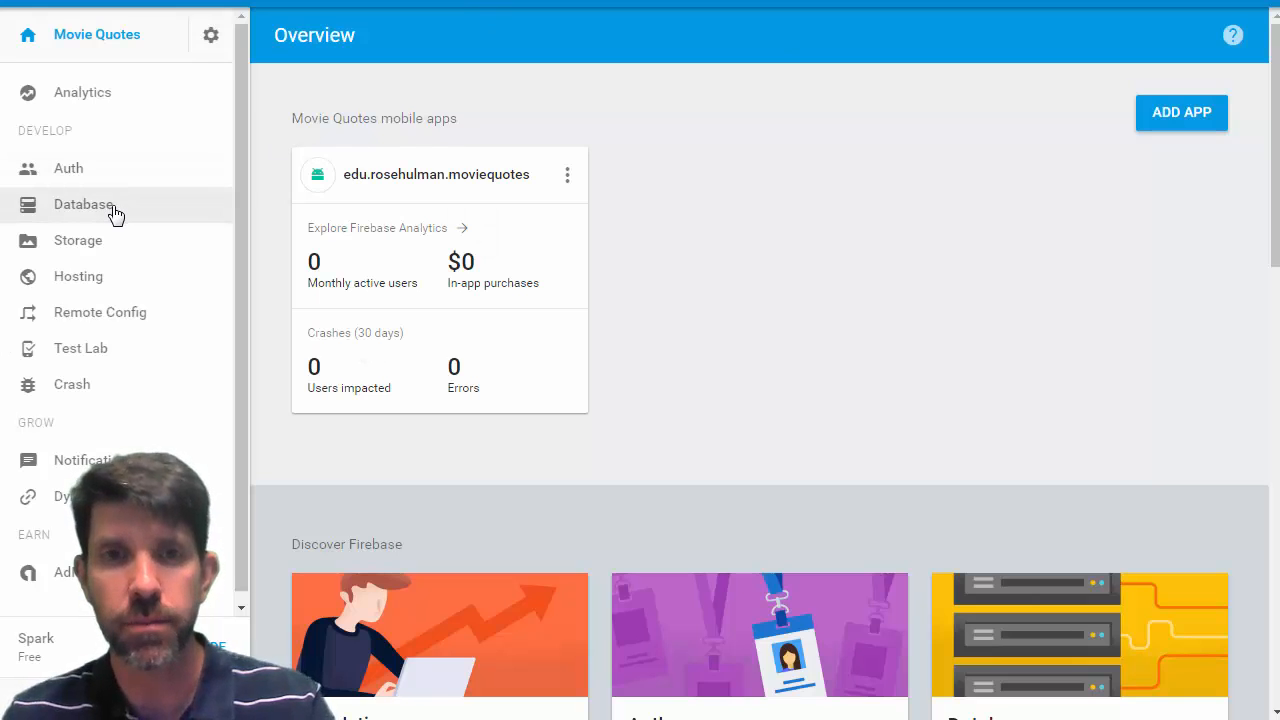
Delete all data under the boutell-movie-quotes root node.
{"action": "left_click", "coordinate": [84, 204]}
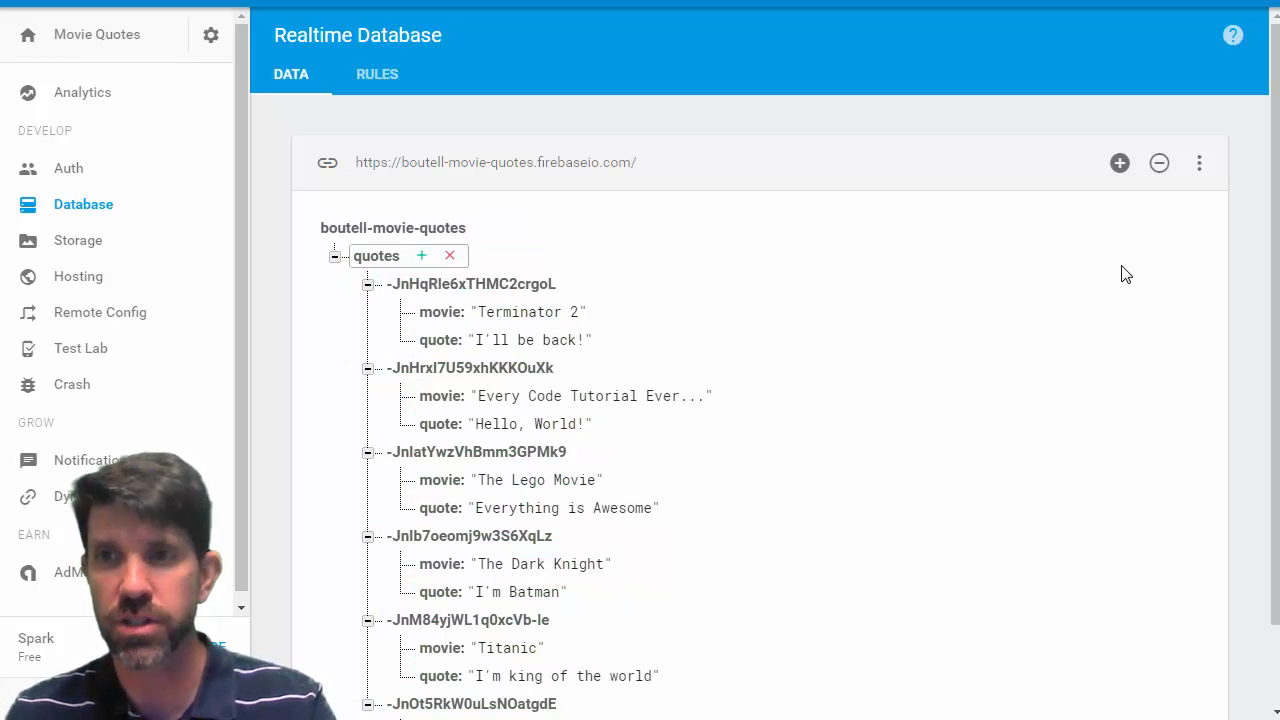
{"action": "left_click", "coordinate": [393, 227]}
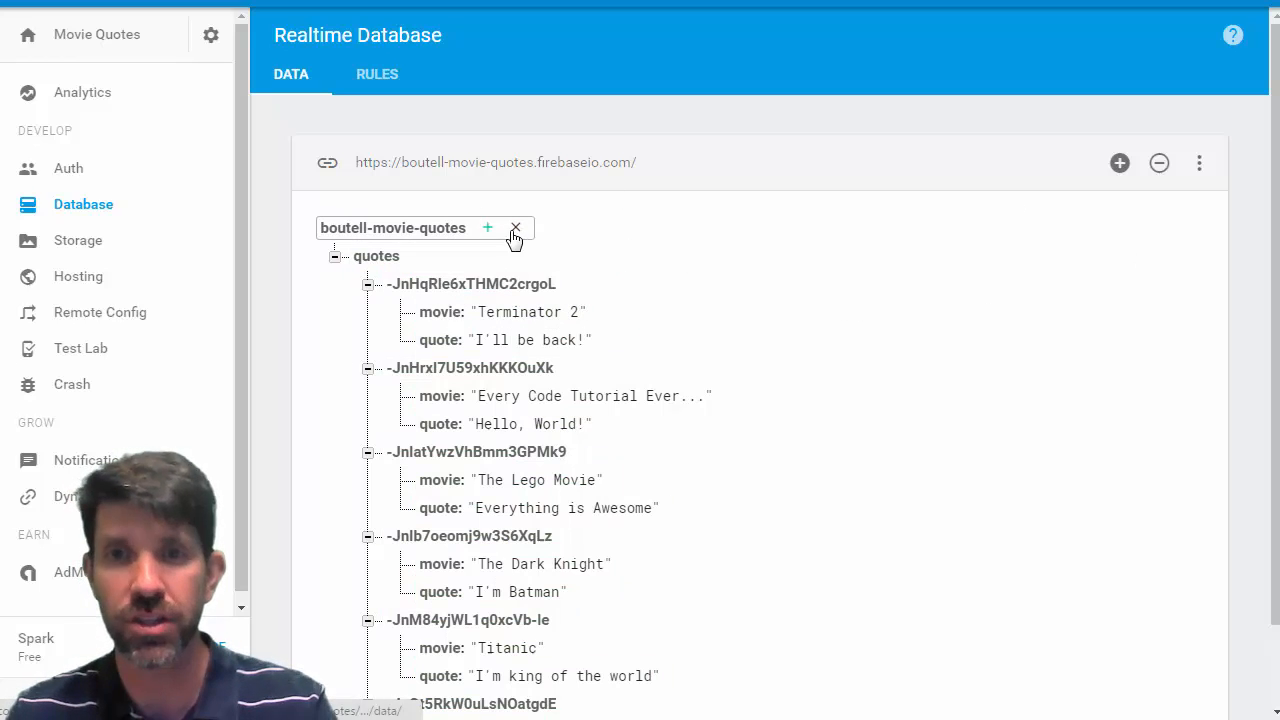
{"action": "mouse_move", "coordinate": [516, 228]}
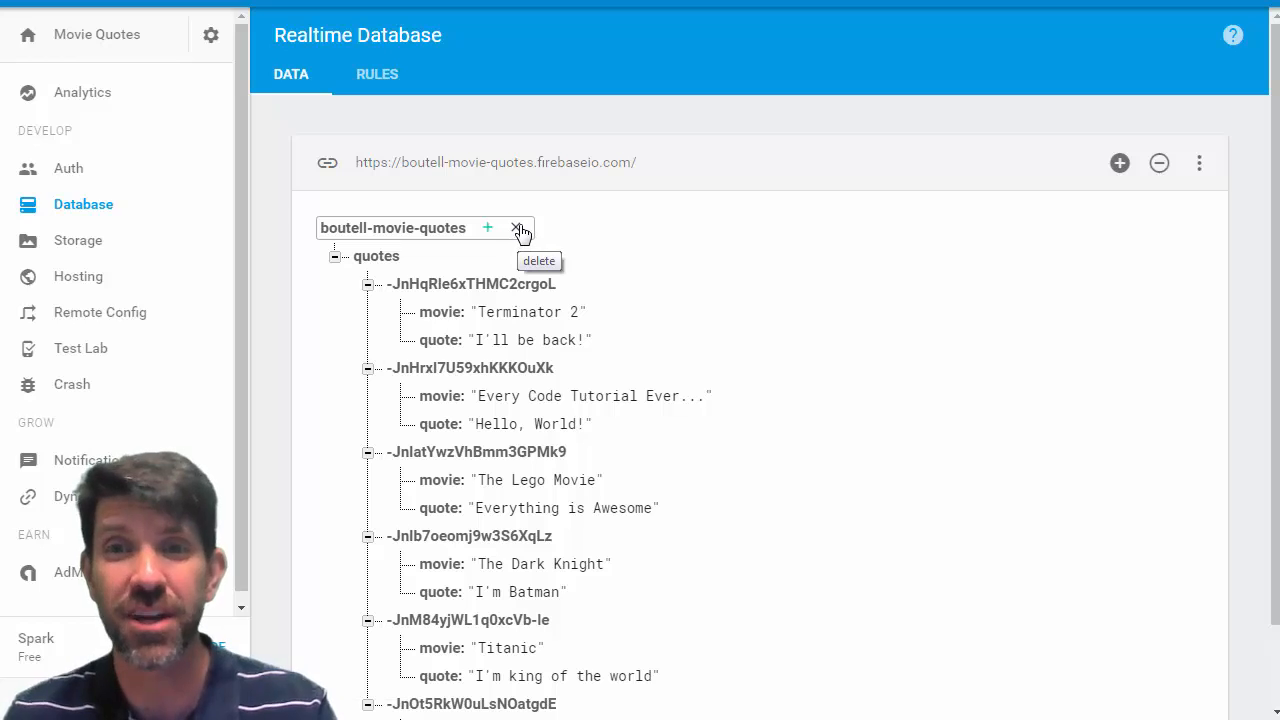
{"action": "left_click", "coordinate": [519, 228]}
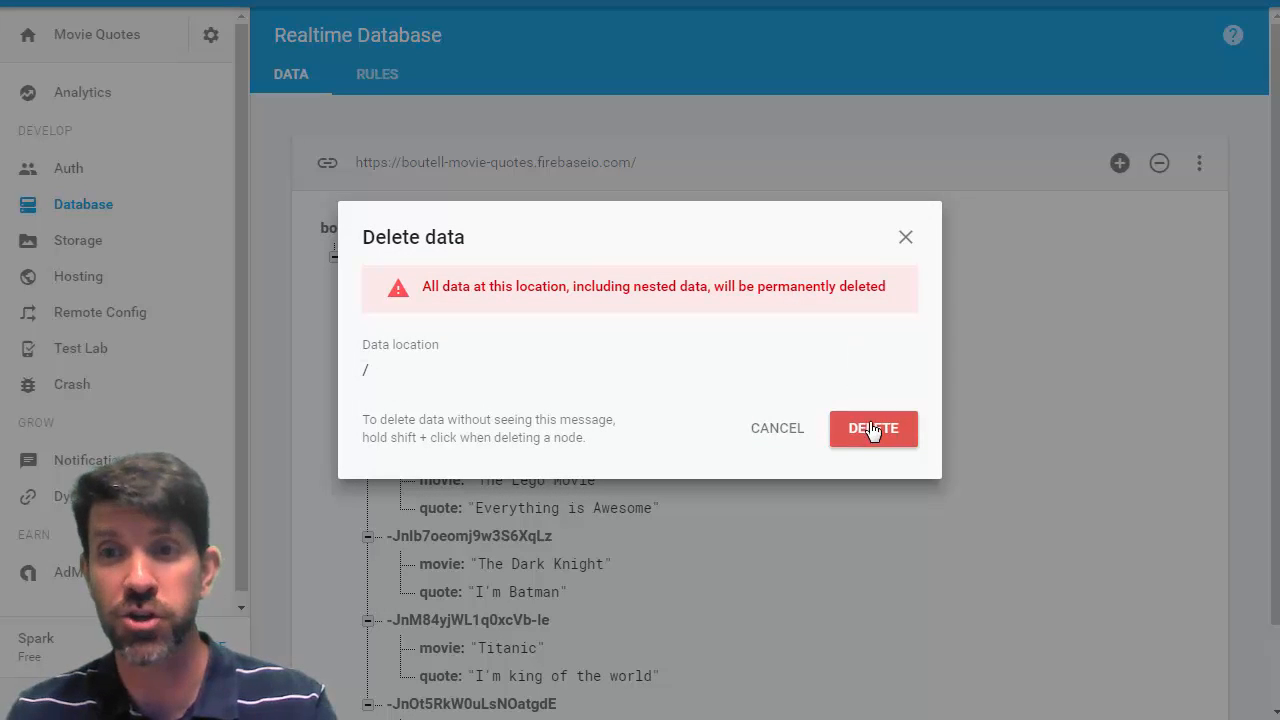
{"action": "left_click", "coordinate": [872, 428]}
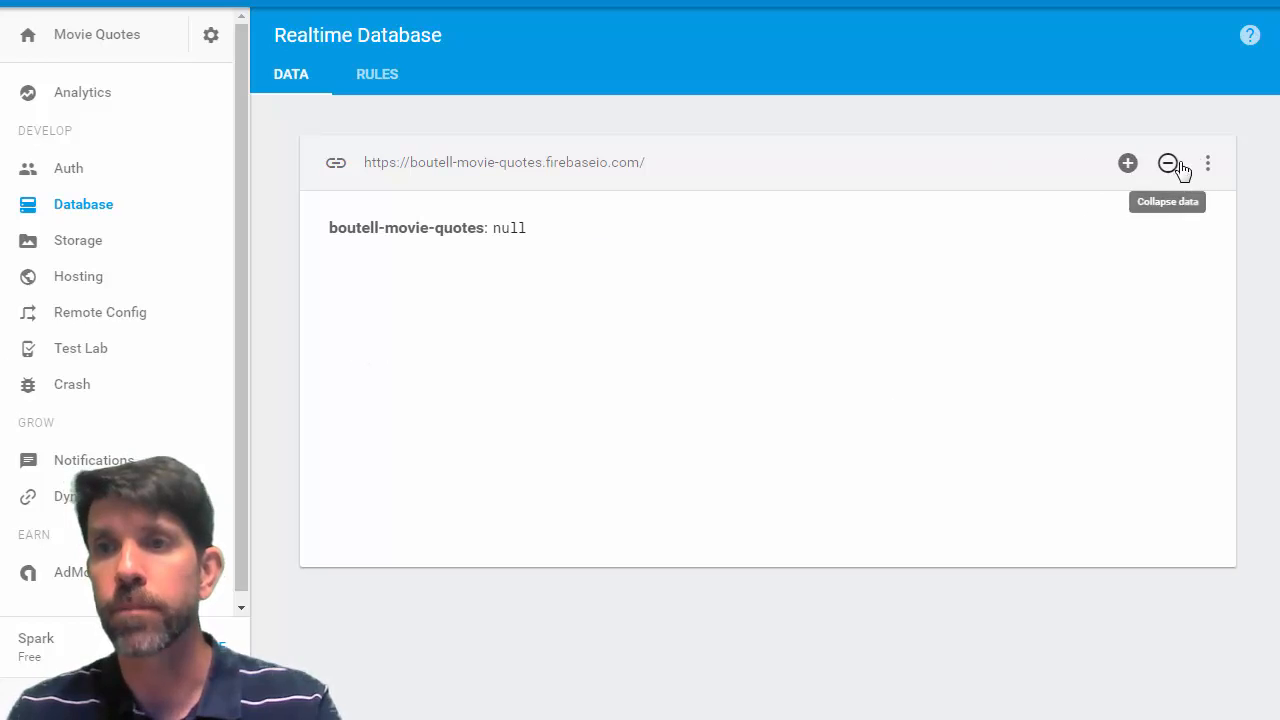
Choose rockwotj-movie-quotes-export.json as the file to import through Import JSON.
{"action": "left_click", "coordinate": [1207, 163]}
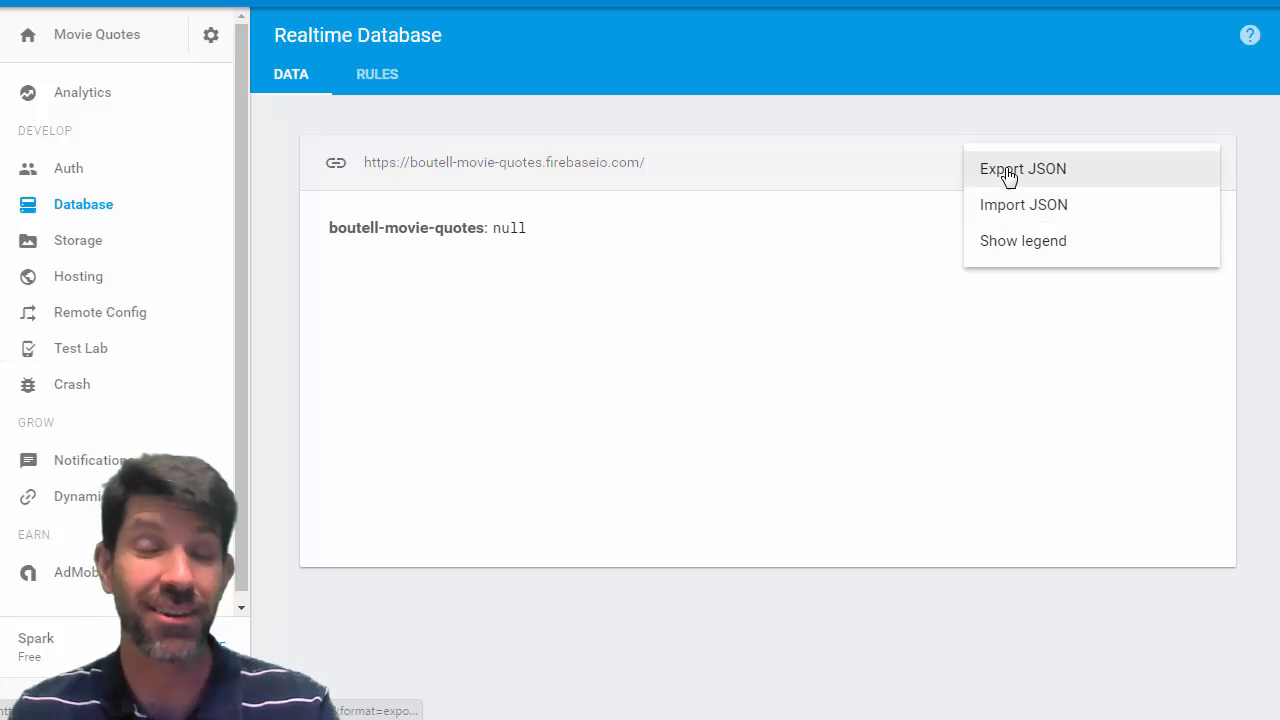
{"action": "mouse_move", "coordinate": [1011, 210]}
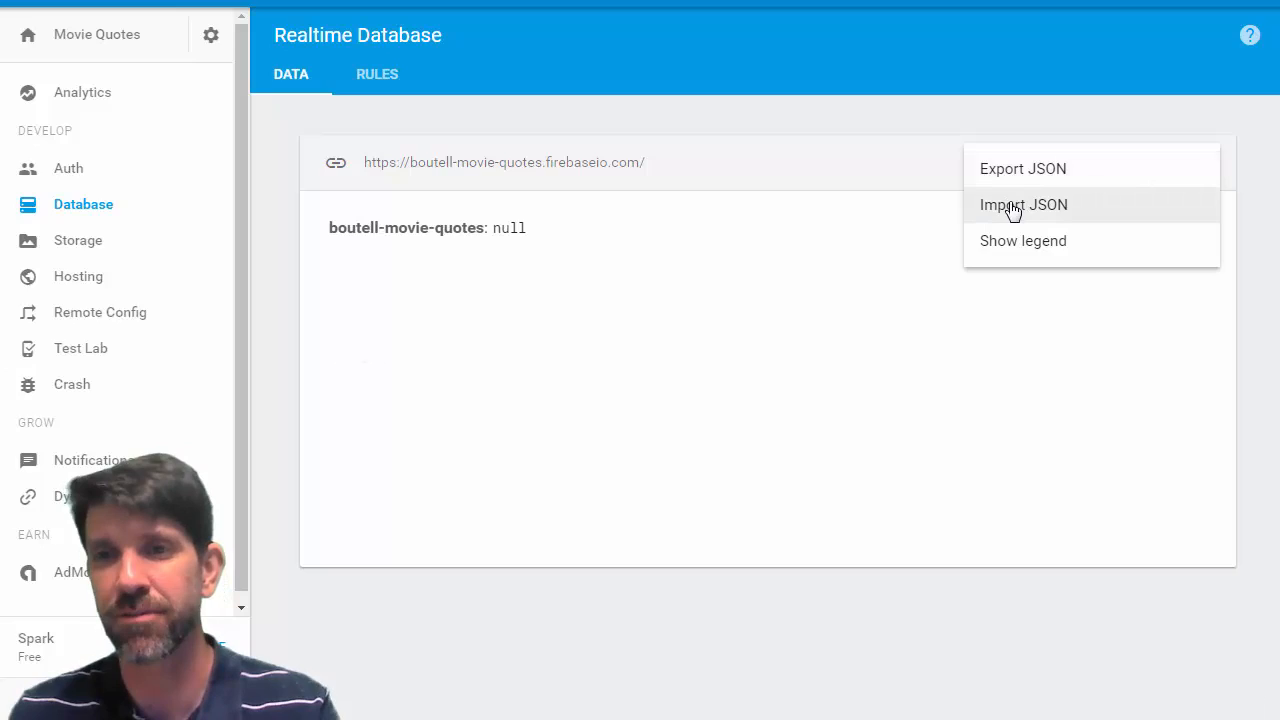
{"action": "left_click", "coordinate": [1023, 204]}
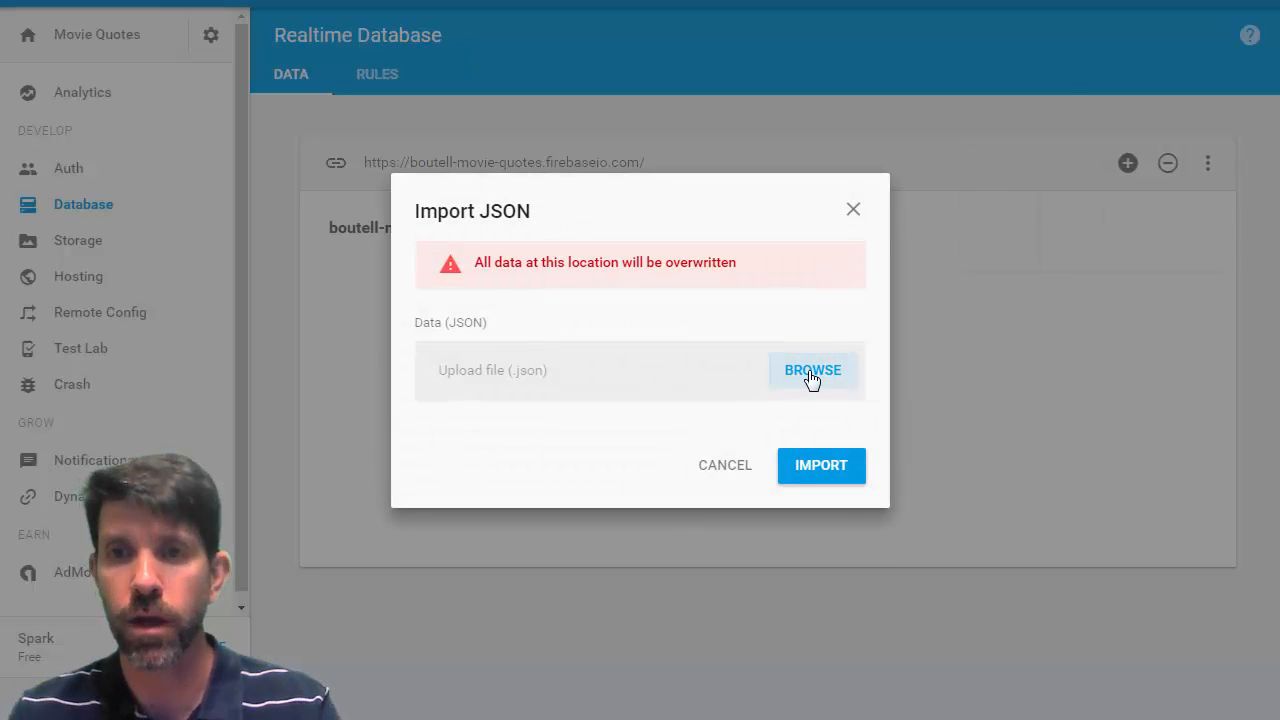
{"action": "left_click", "coordinate": [812, 370]}
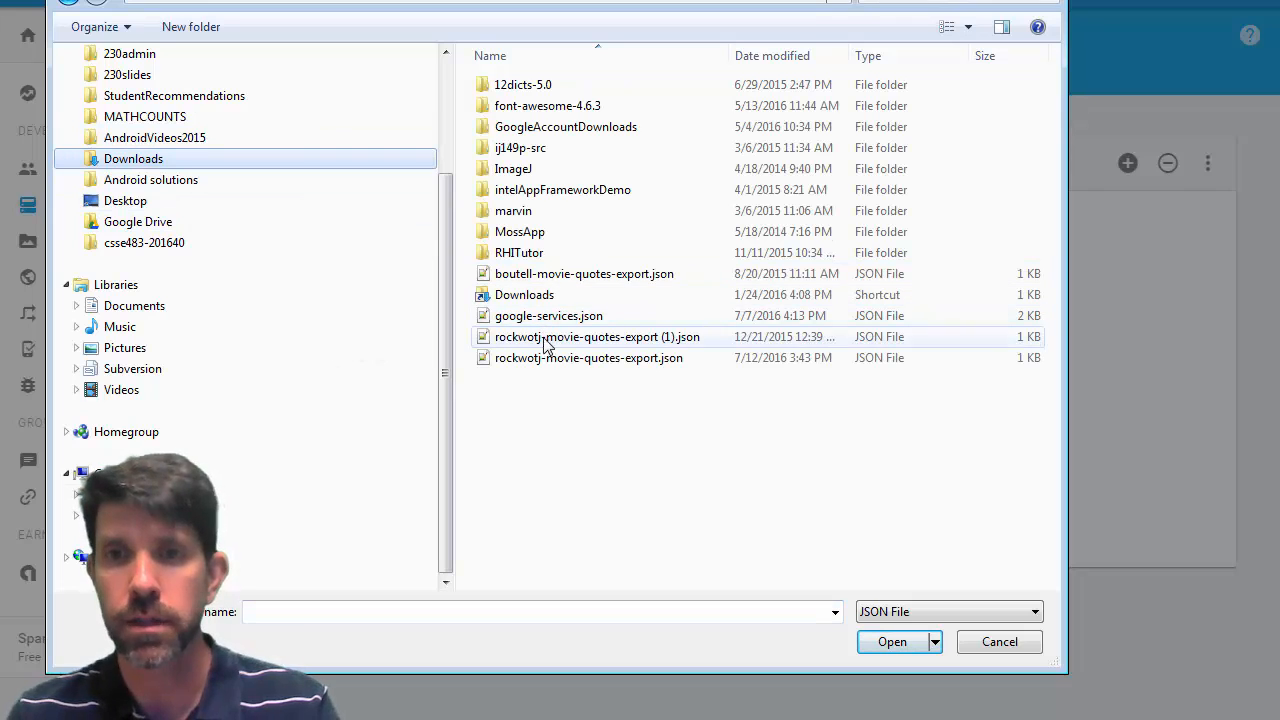
{"action": "left_click", "coordinate": [891, 641]}
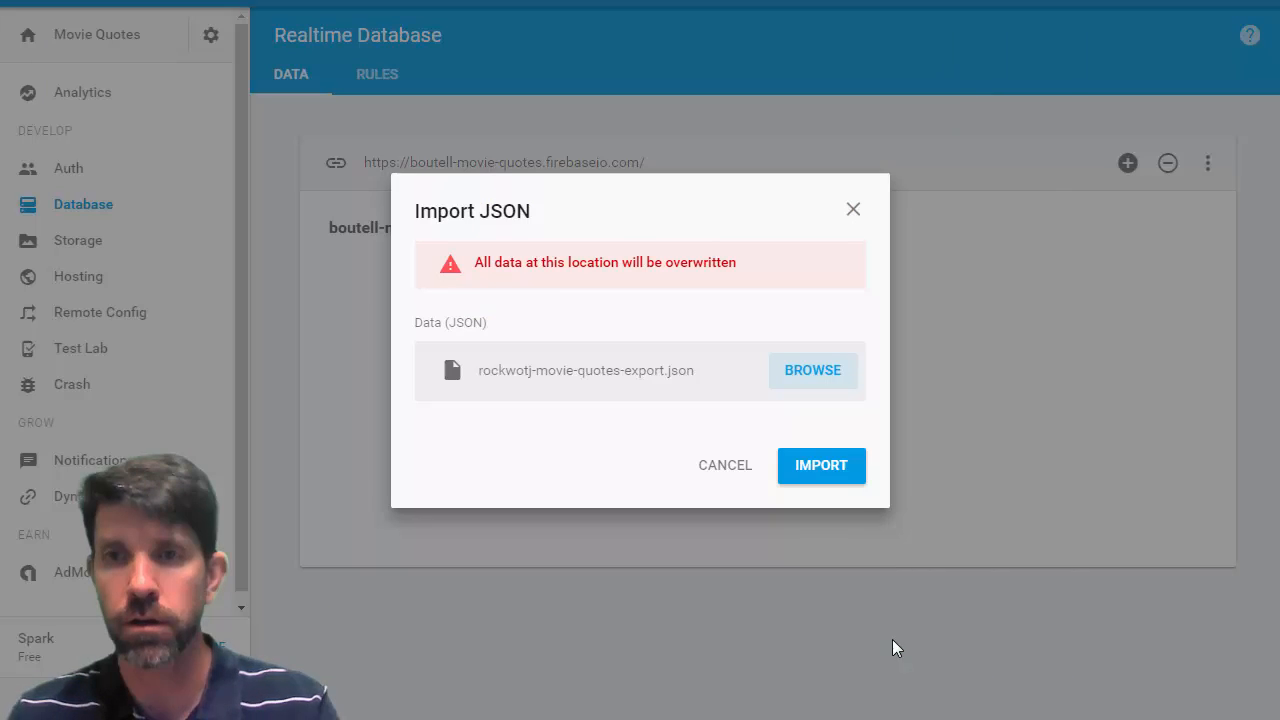
{"action": "mouse_move", "coordinate": [667, 287]}
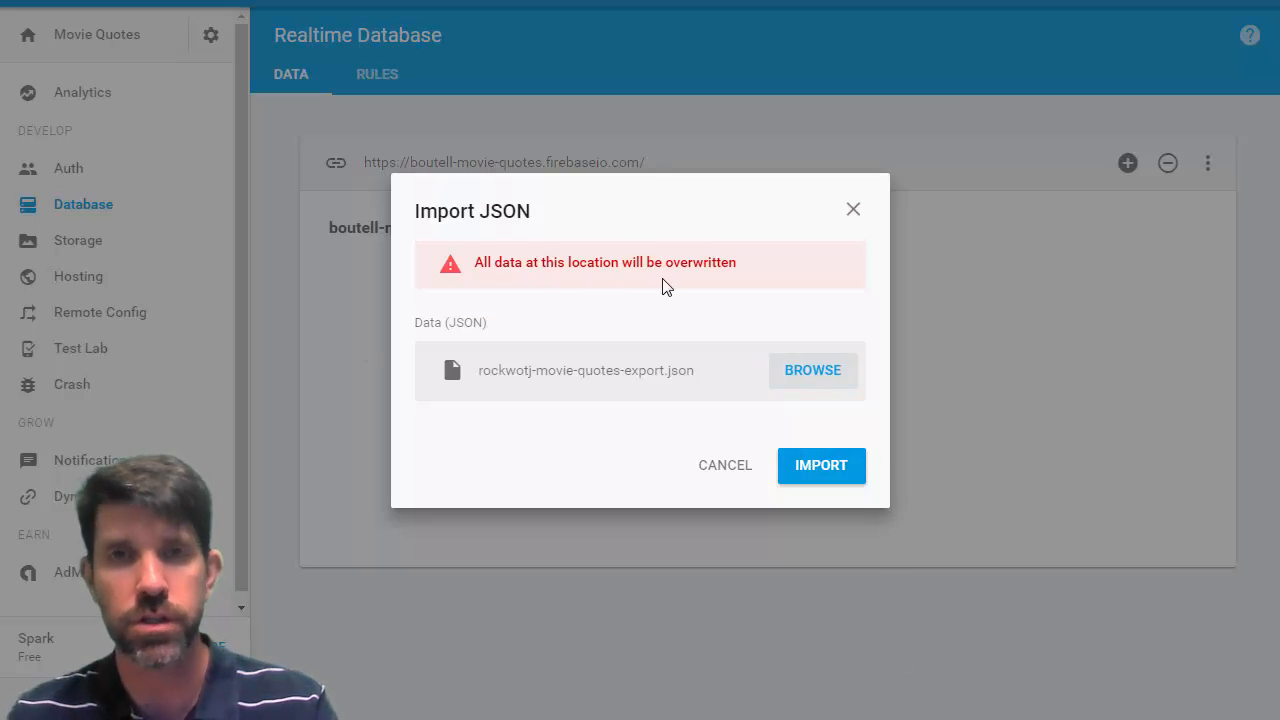
{"action": "mouse_move", "coordinate": [757, 330]}
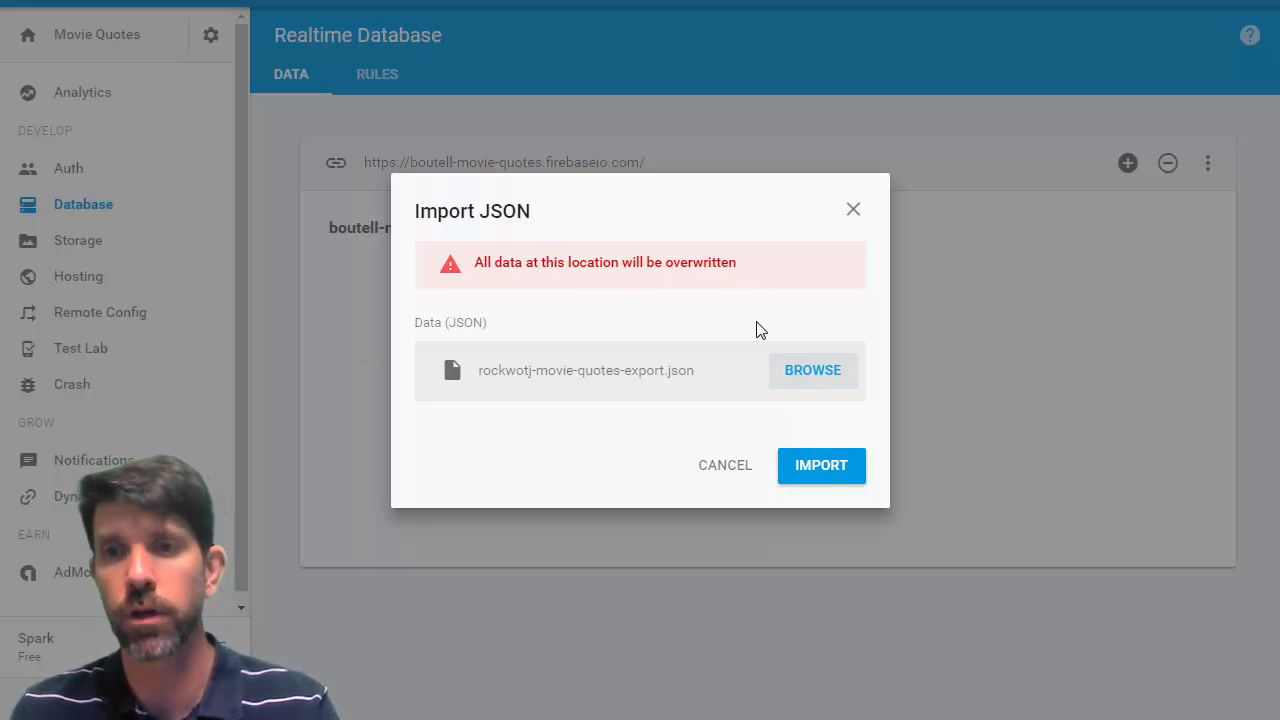
{"action": "mouse_move", "coordinate": [821, 465]}
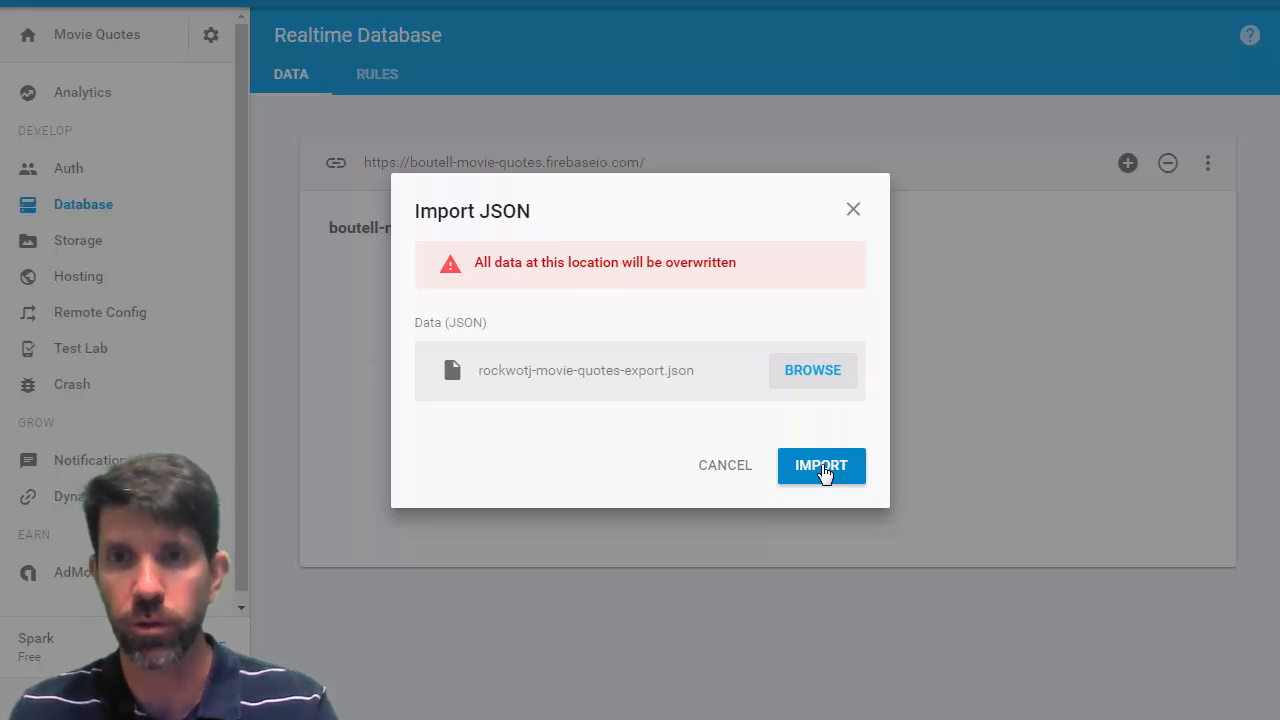
Import the file, restoring quotes such as Terminator 2, The Lego Movie and Titanic.
{"action": "left_click", "coordinate": [821, 465]}
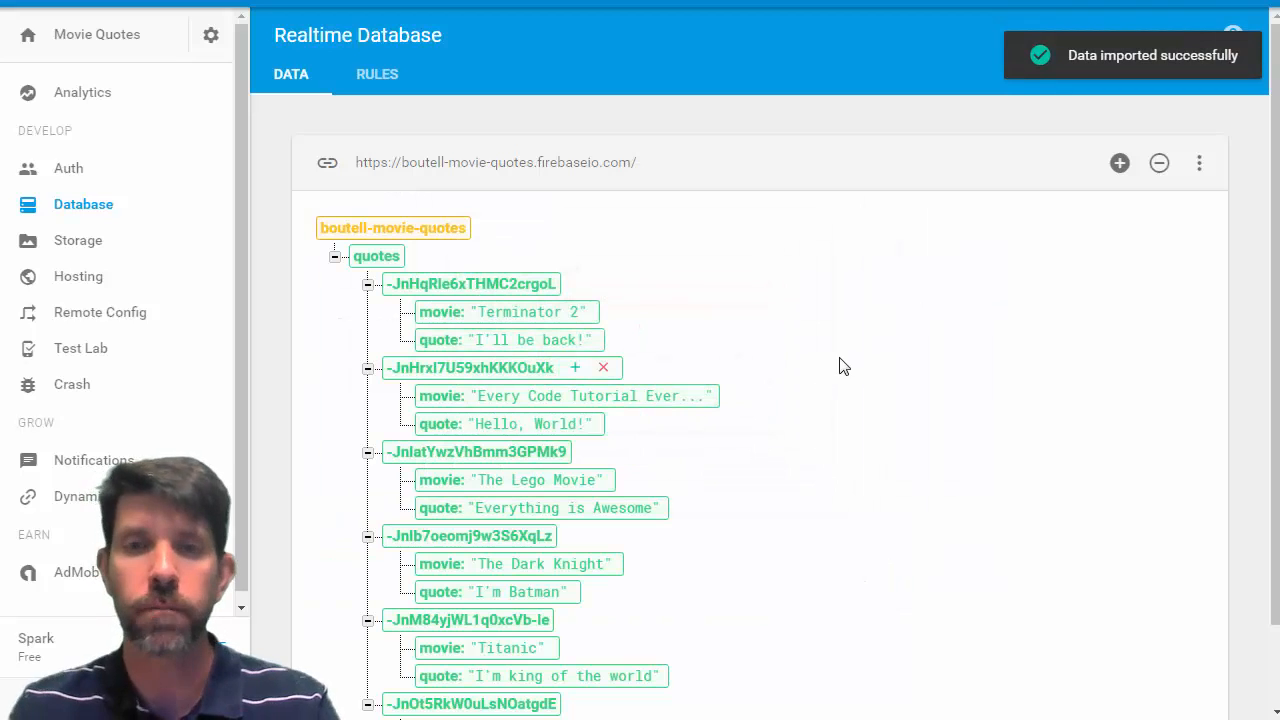
{"action": "left_click", "coordinate": [590, 396]}
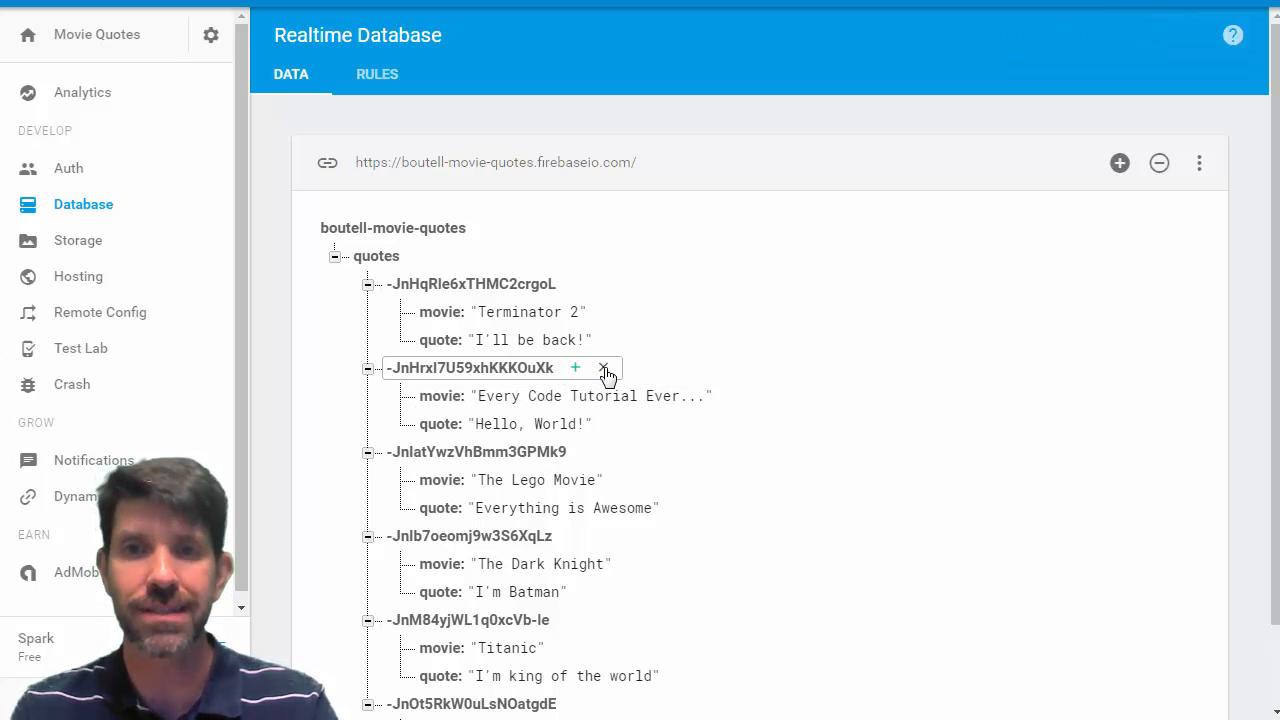
{"action": "mouse_move", "coordinate": [604, 368]}
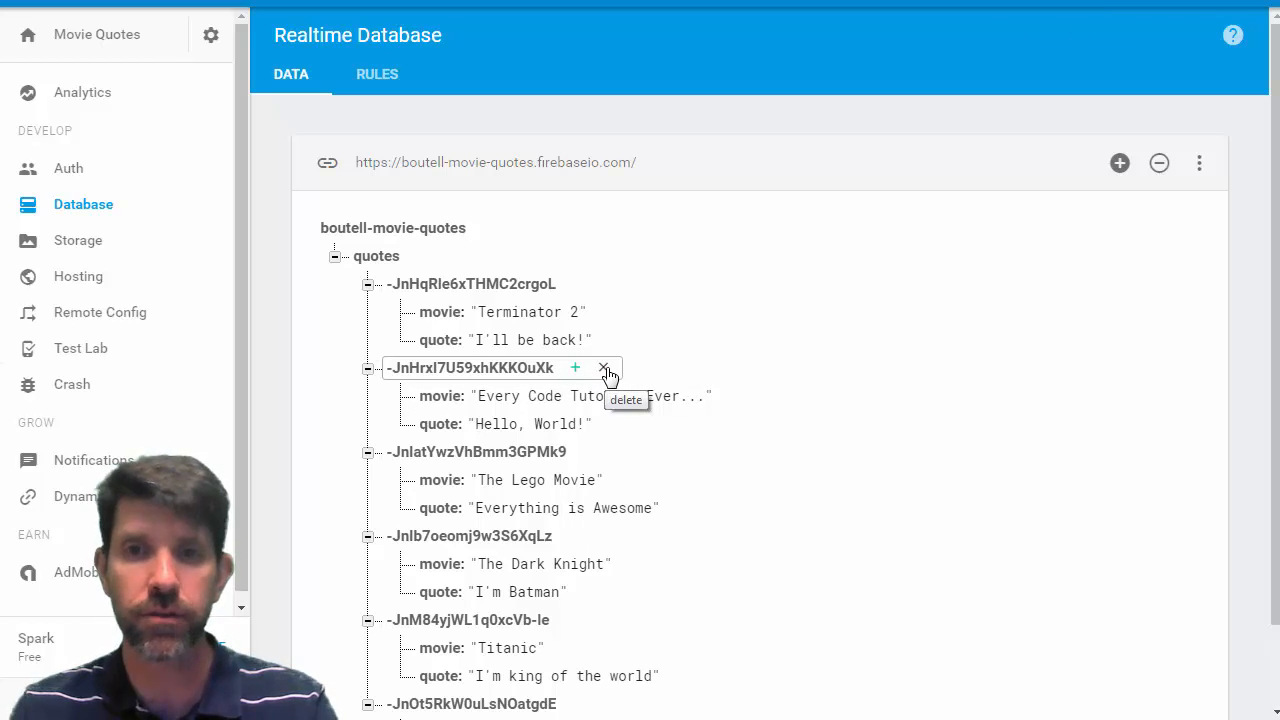
{"action": "mouse_move", "coordinate": [883, 436]}
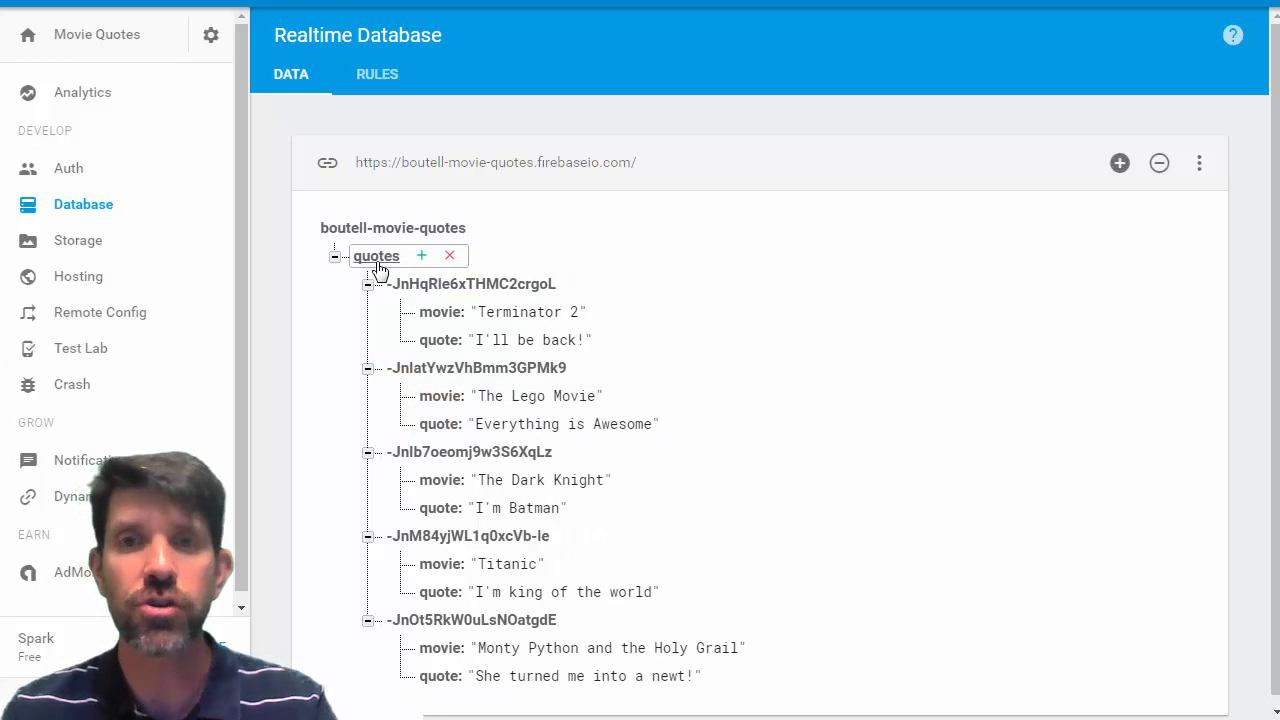
{"action": "left_click", "coordinate": [392, 227]}
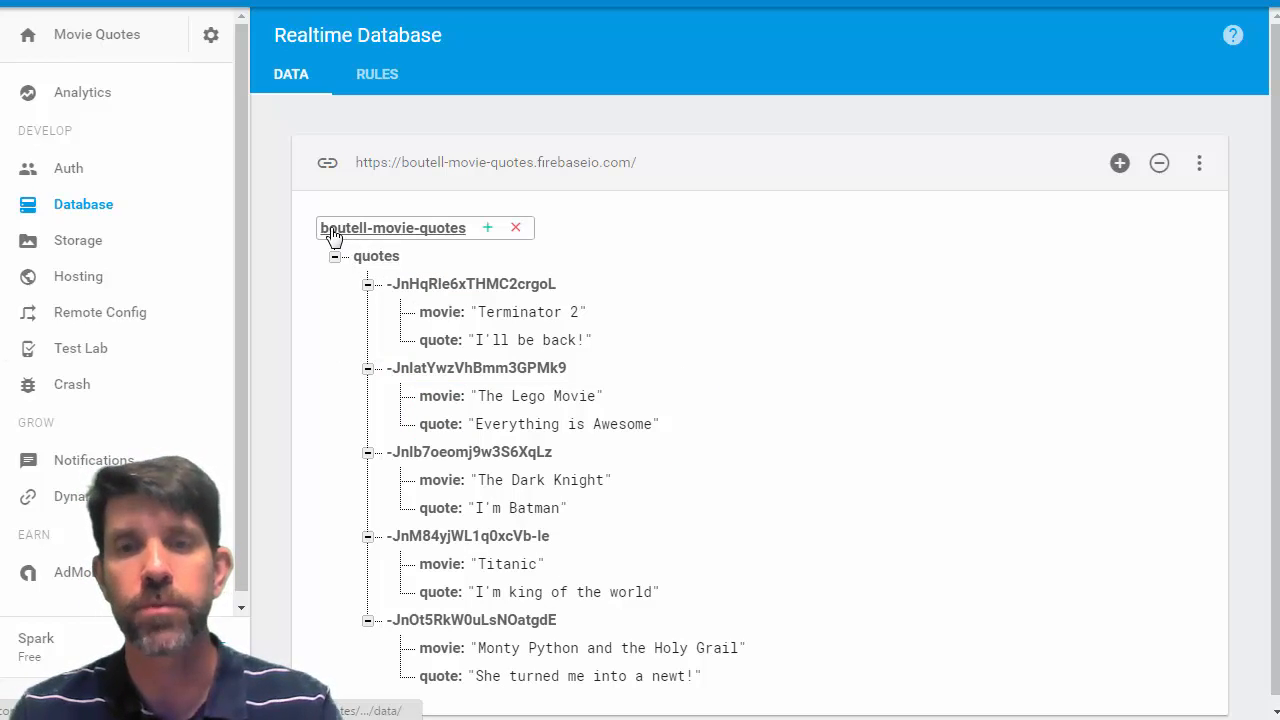
{"action": "left_click", "coordinate": [336, 256]}
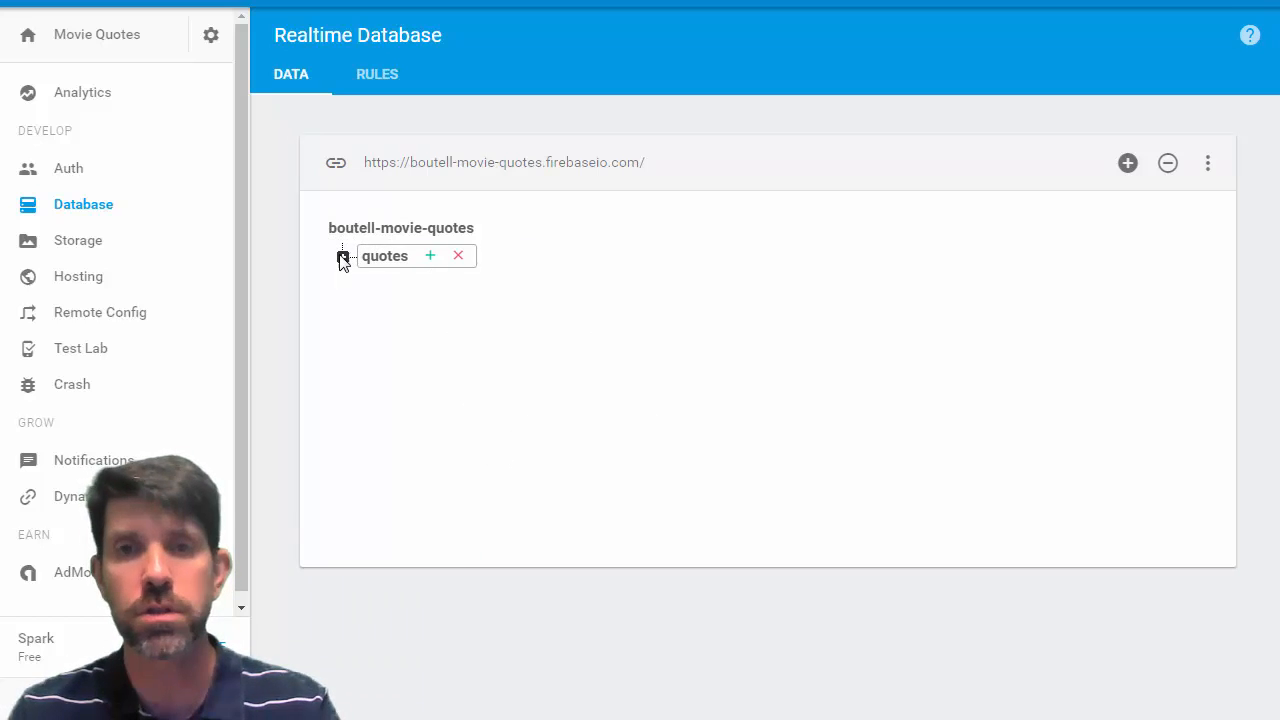
{"action": "left_click", "coordinate": [343, 256]}
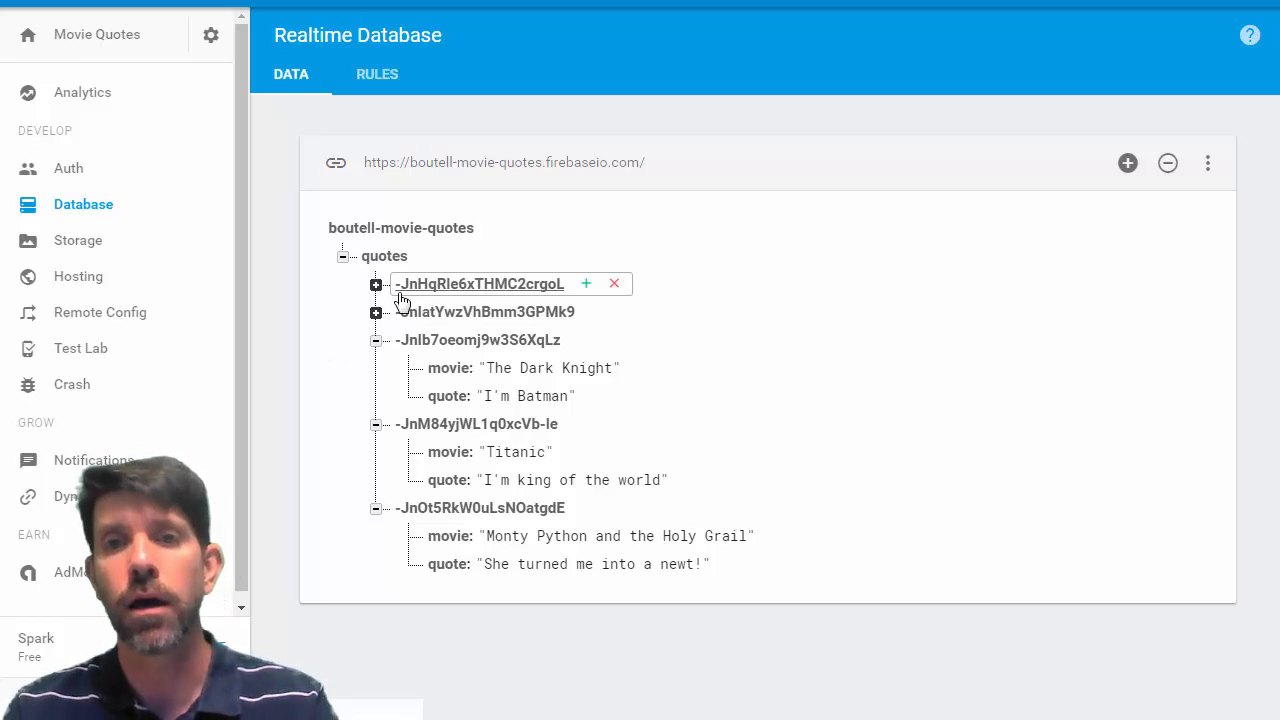
{"action": "mouse_move", "coordinate": [378, 318]}
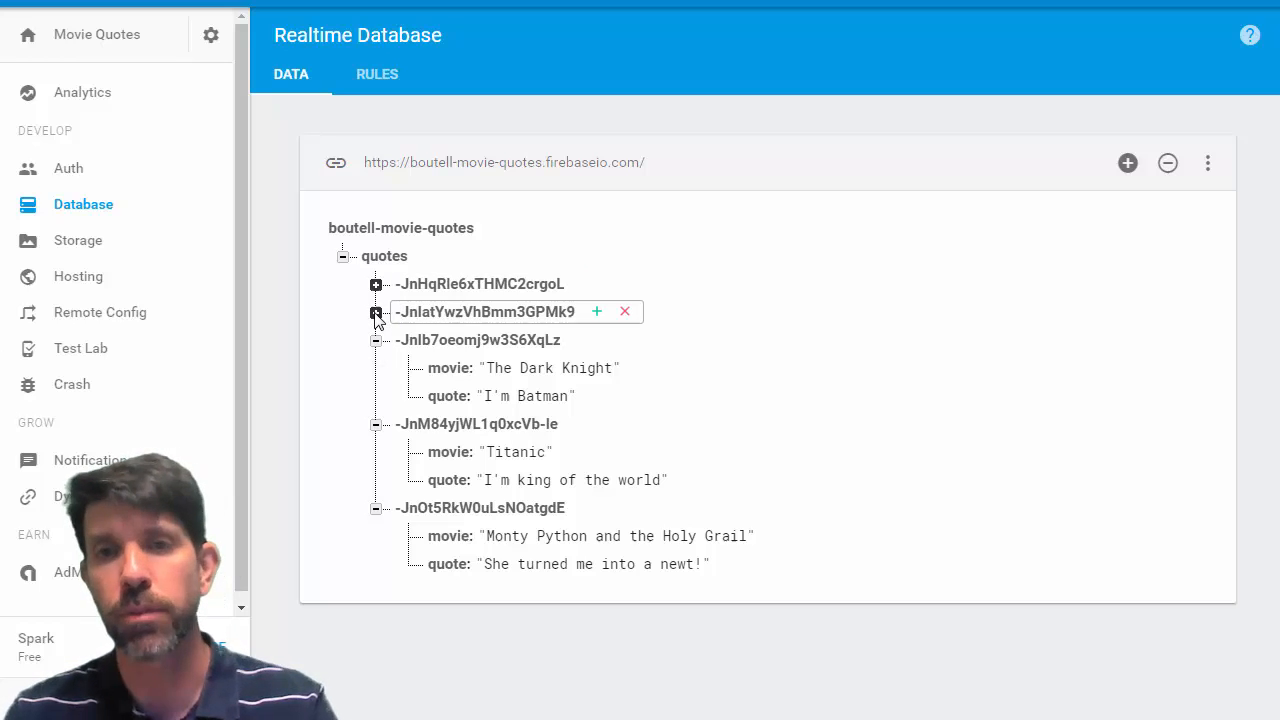
{"action": "left_click", "coordinate": [375, 284]}
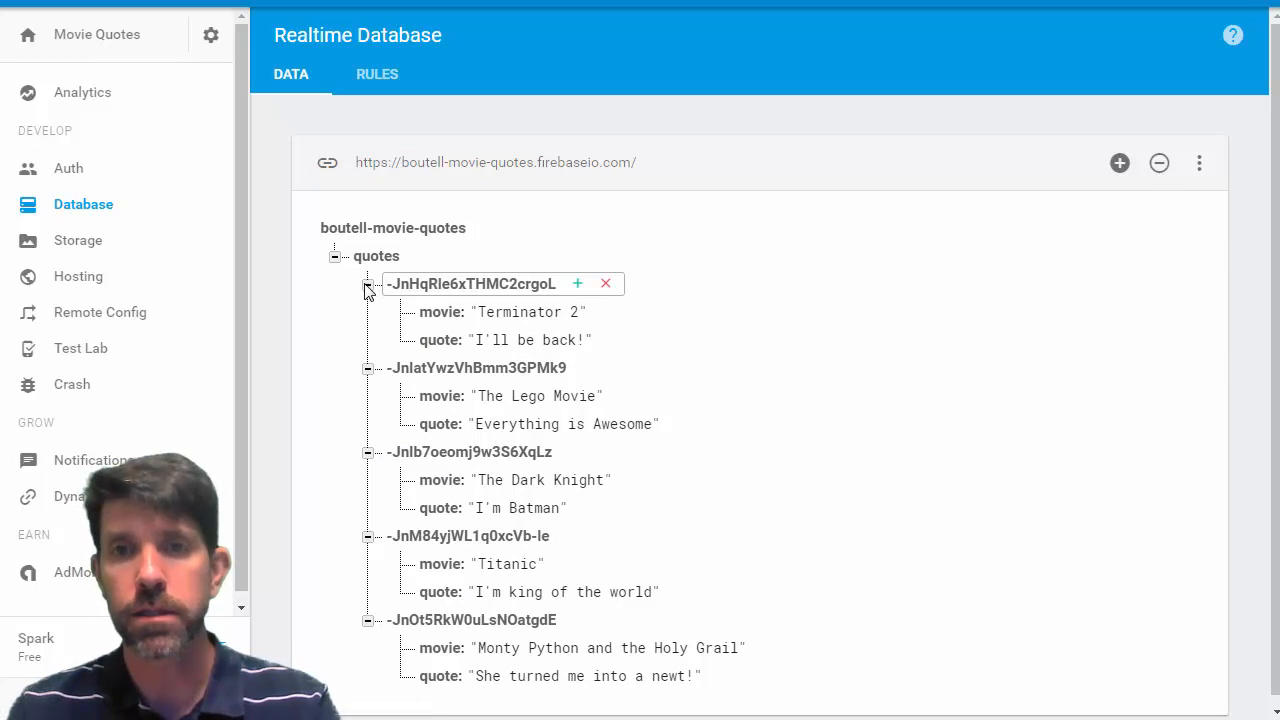
{"action": "left_click", "coordinate": [470, 283]}
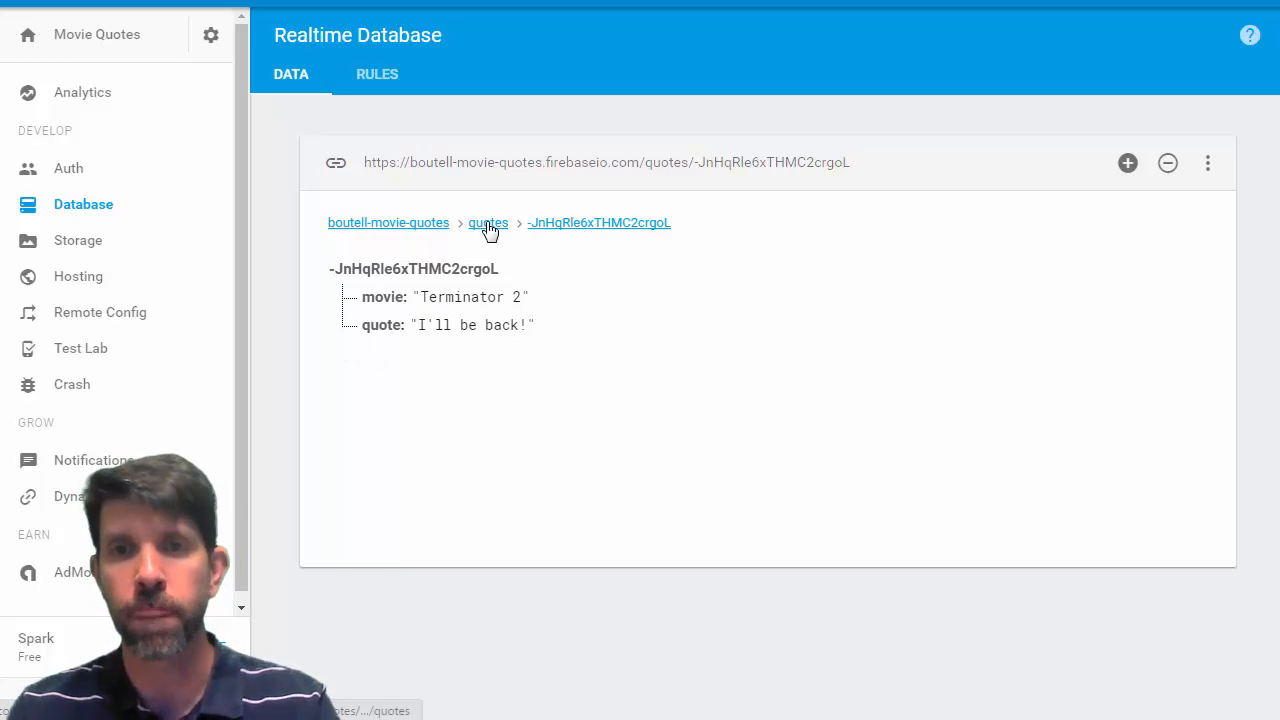
{"action": "left_click", "coordinate": [488, 222]}
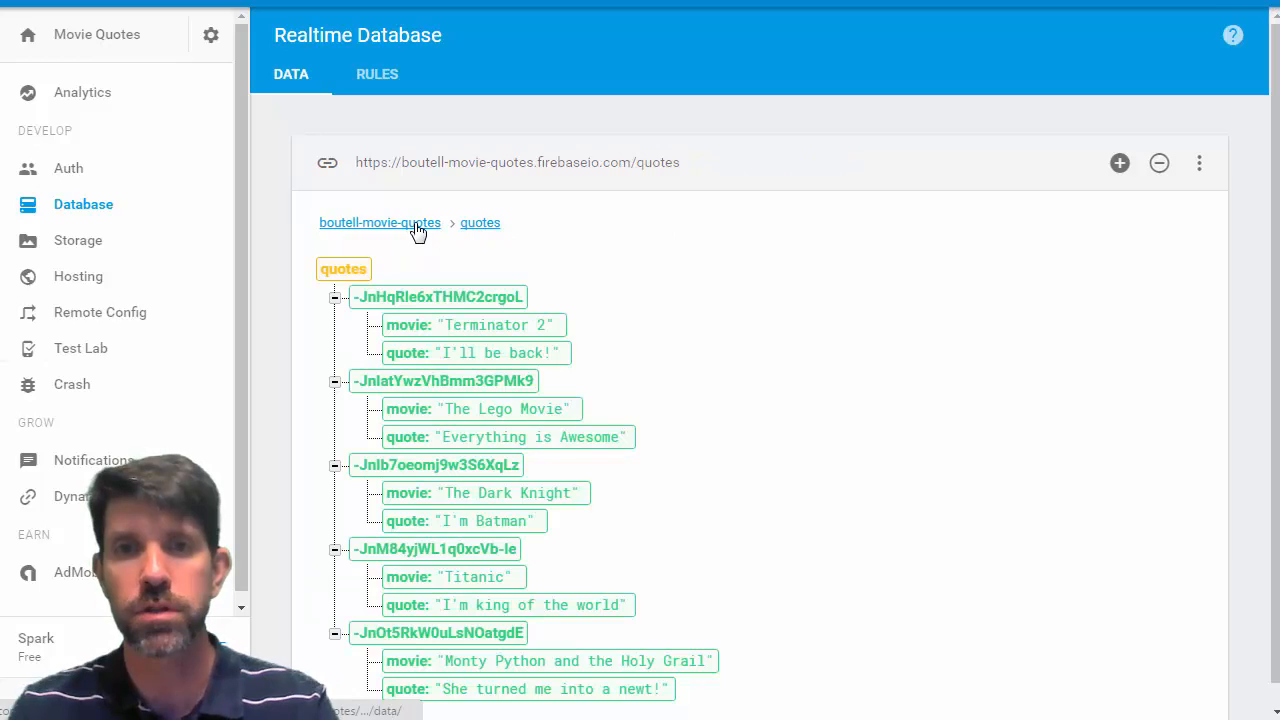
{"action": "left_click", "coordinate": [380, 222]}
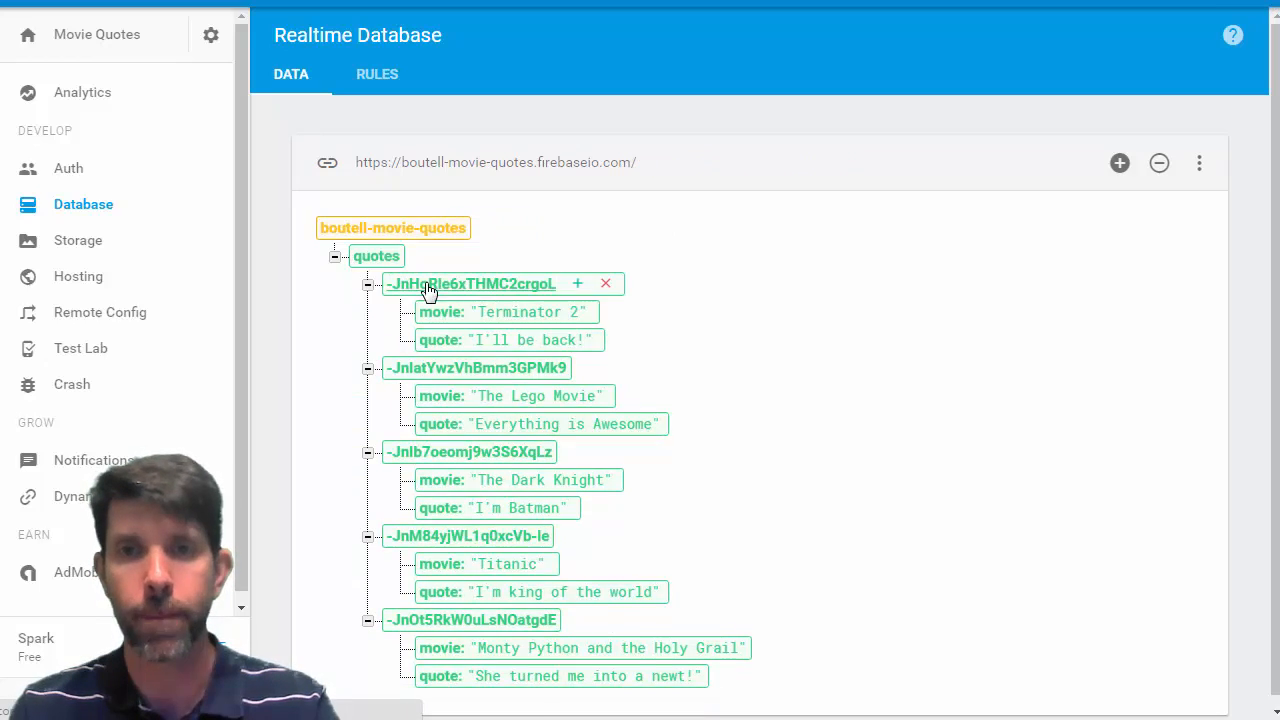
{"action": "left_click", "coordinate": [471, 284]}
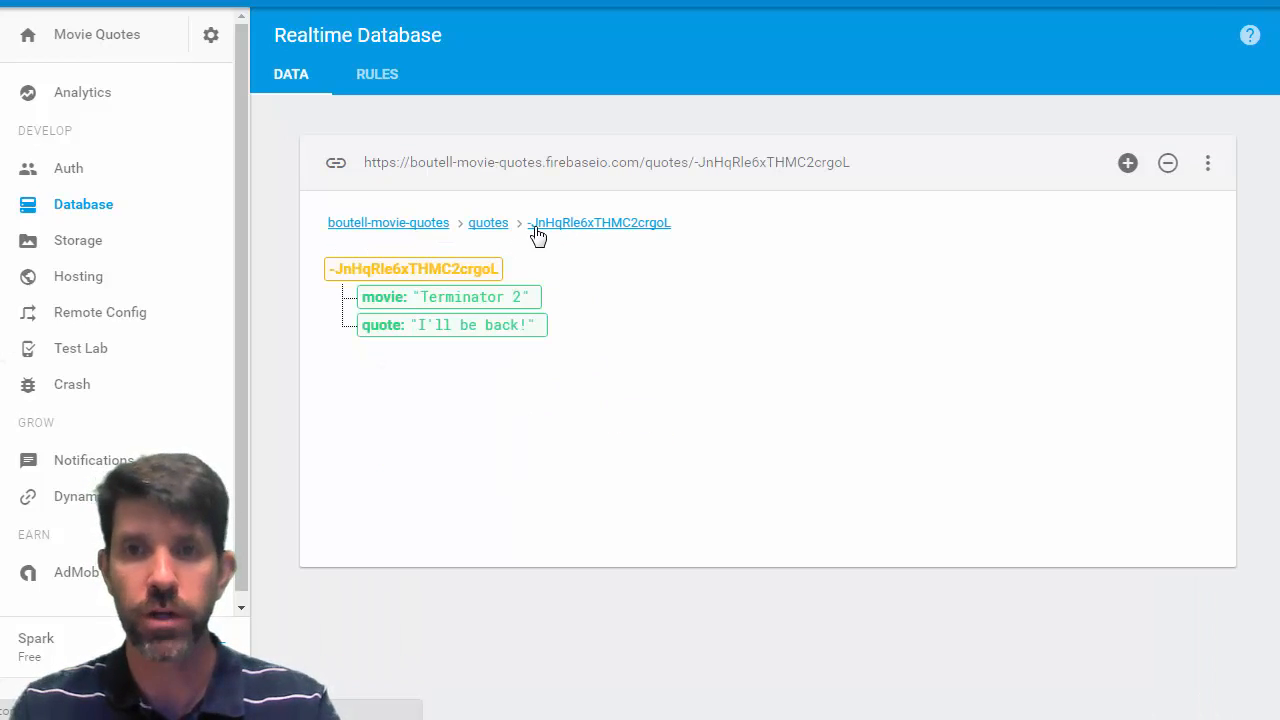
{"action": "left_click", "coordinate": [383, 296]}
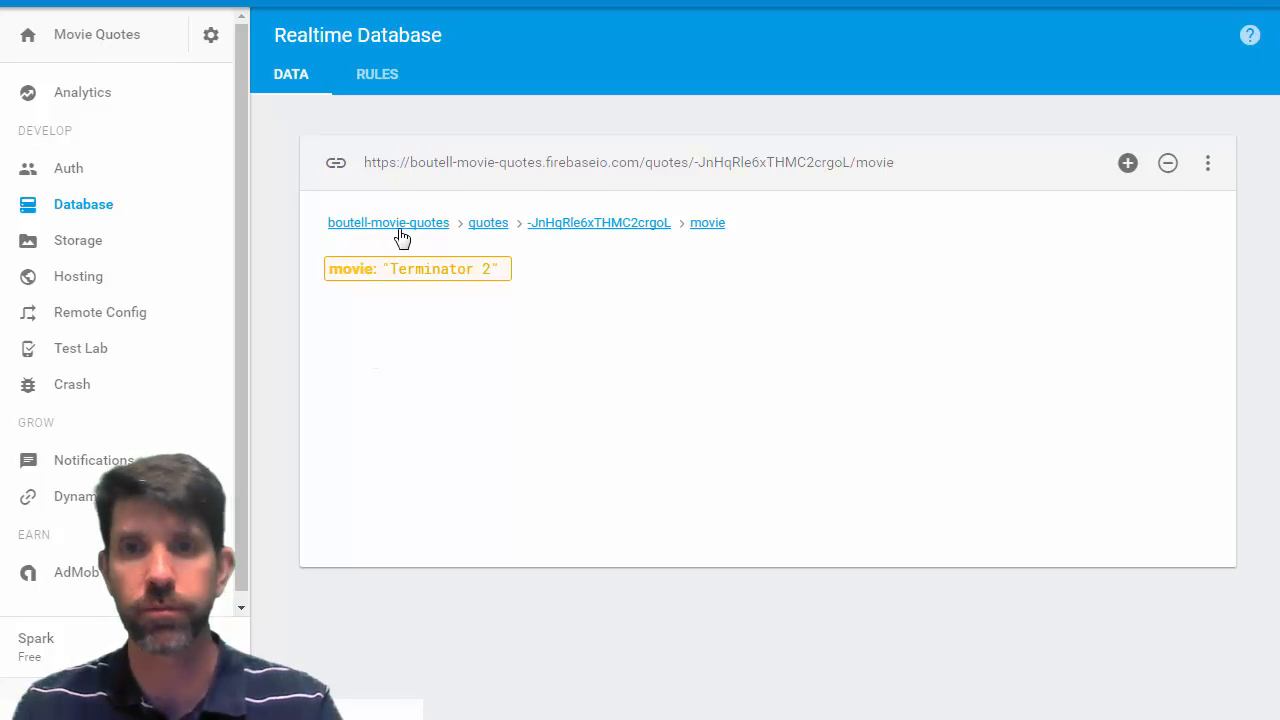
{"action": "left_click", "coordinate": [388, 222]}
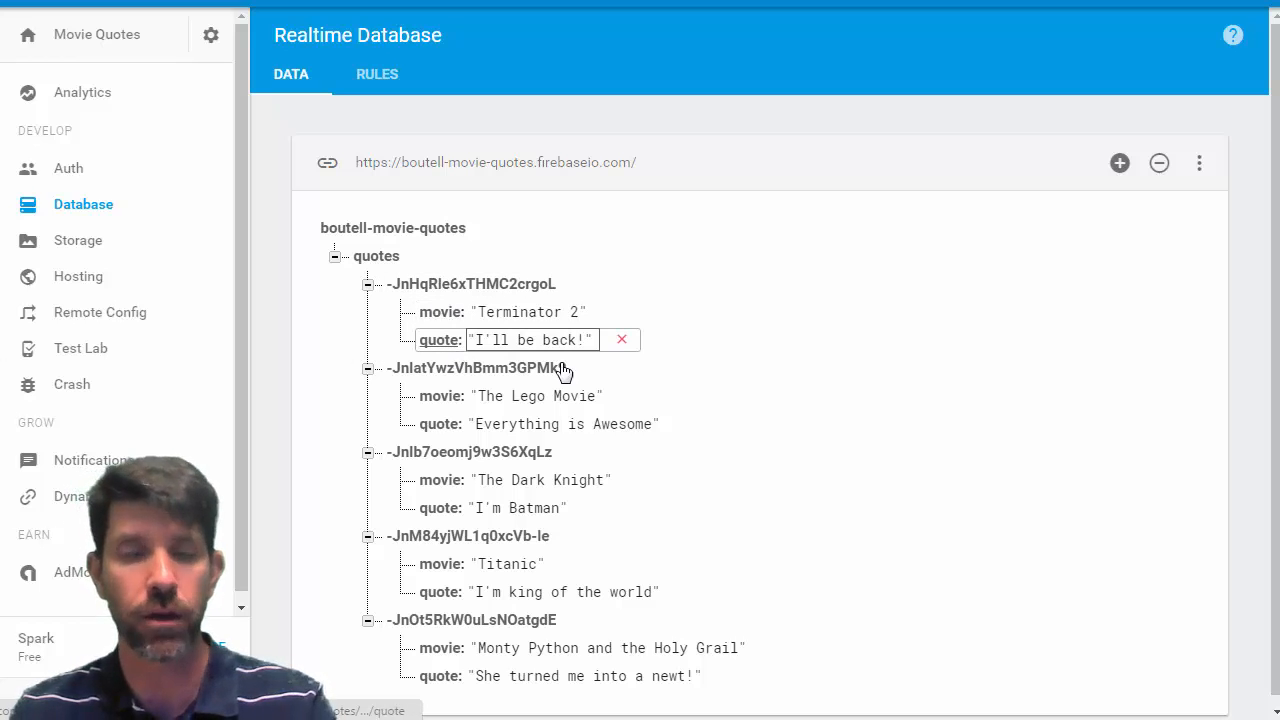
{"action": "mouse_move", "coordinate": [705, 340]}
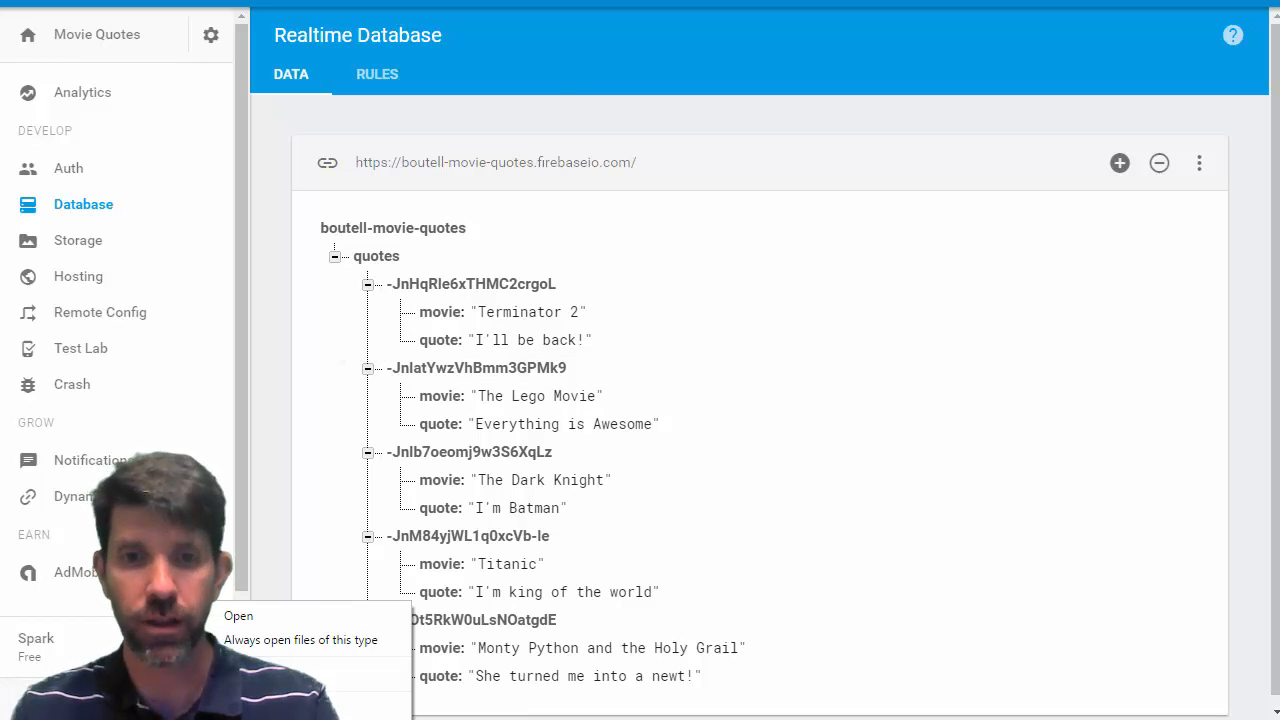
{"action": "mouse_move", "coordinate": [238, 616]}
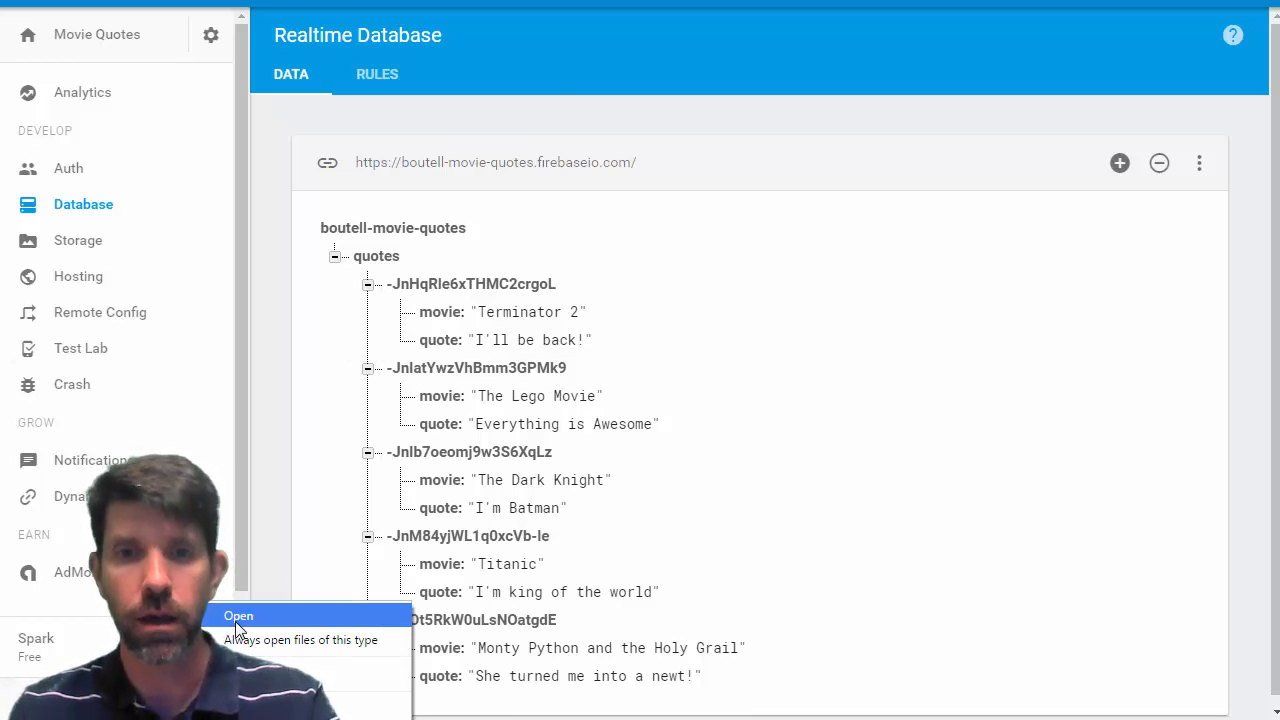
Open the downloaded file and leave the Terminator 2 movie value unchanged.
{"action": "left_click", "coordinate": [239, 615]}
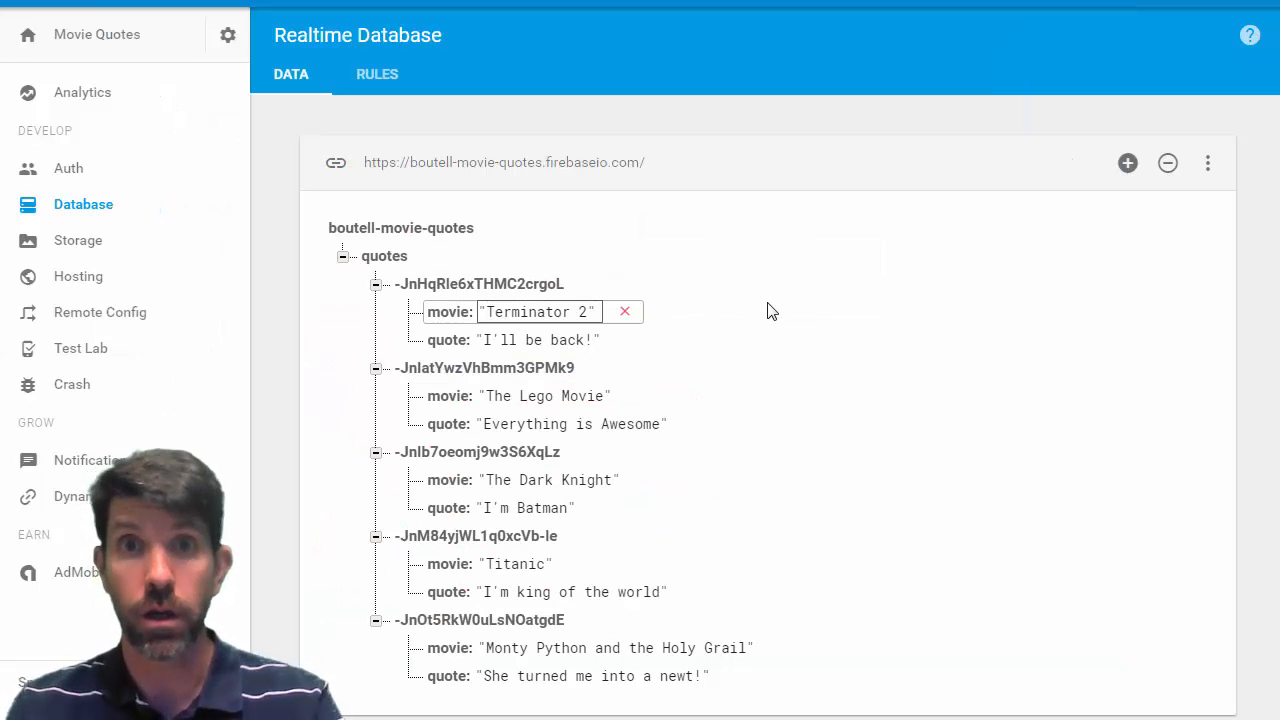
{"action": "left_click", "coordinate": [377, 74]}
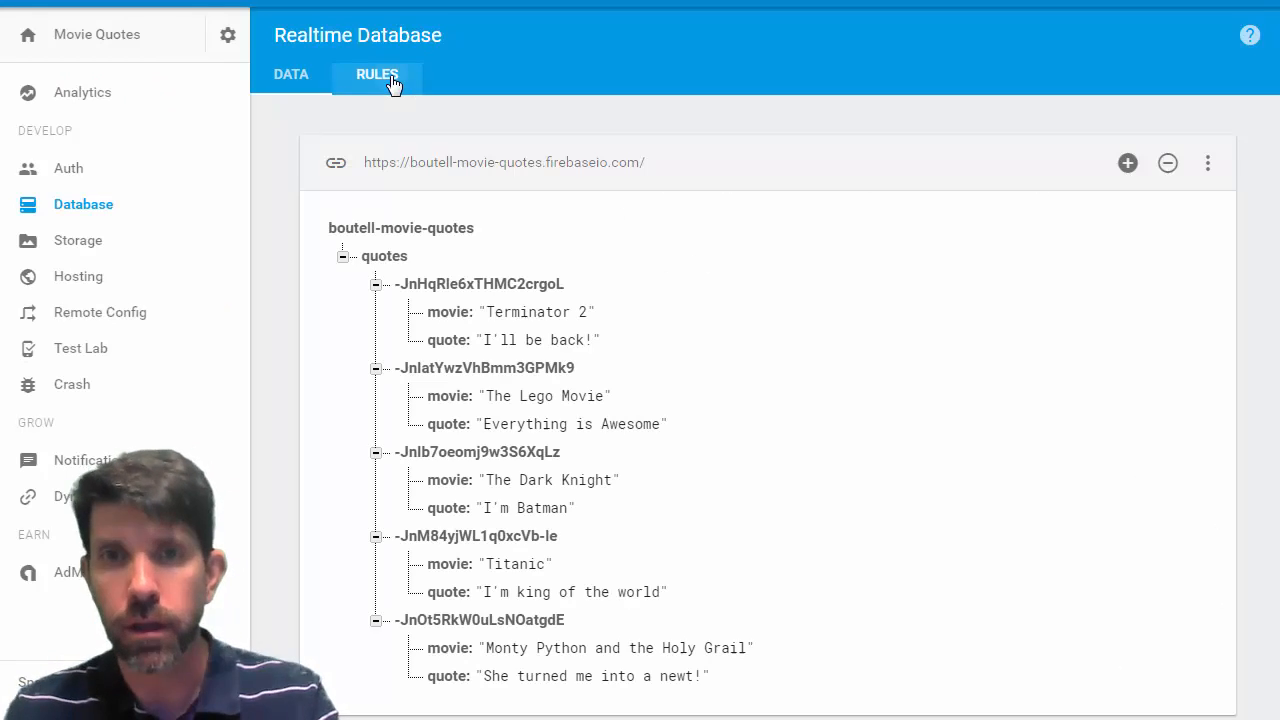
Show the database security rules and reopen the Rules Simulator.
{"action": "left_click", "coordinate": [377, 74]}
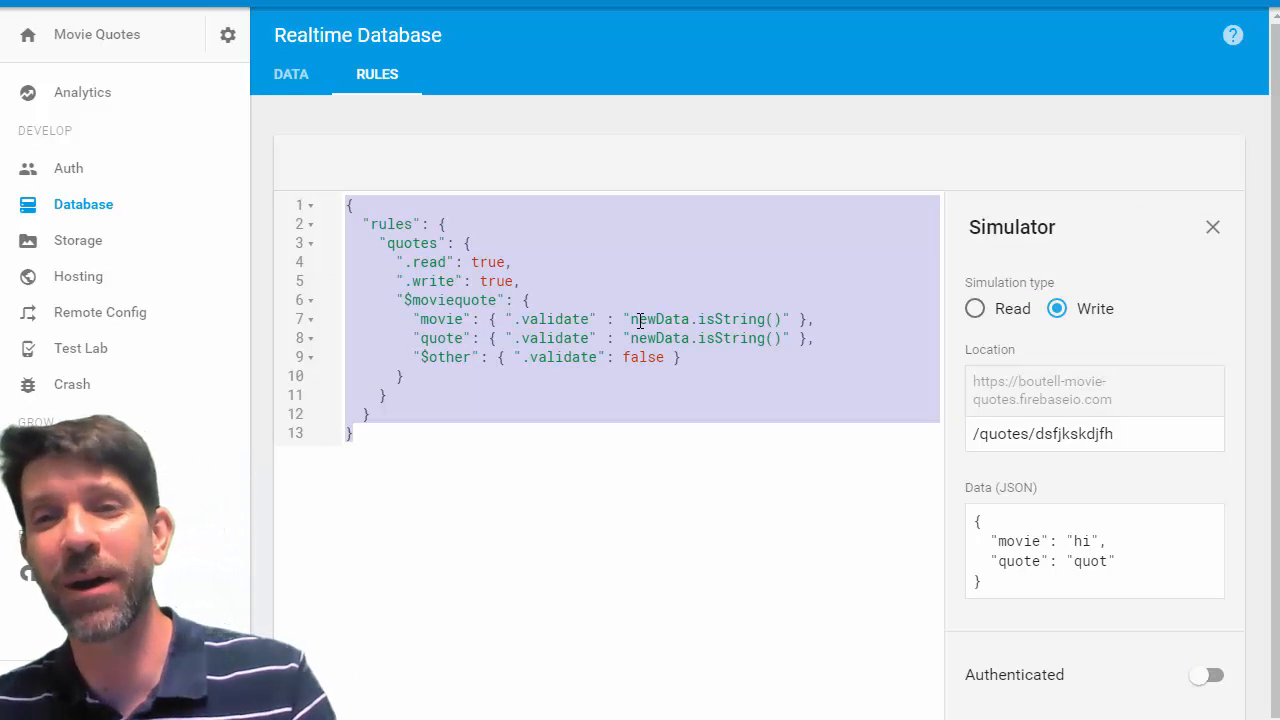
{"action": "mouse_move", "coordinate": [530, 288]}
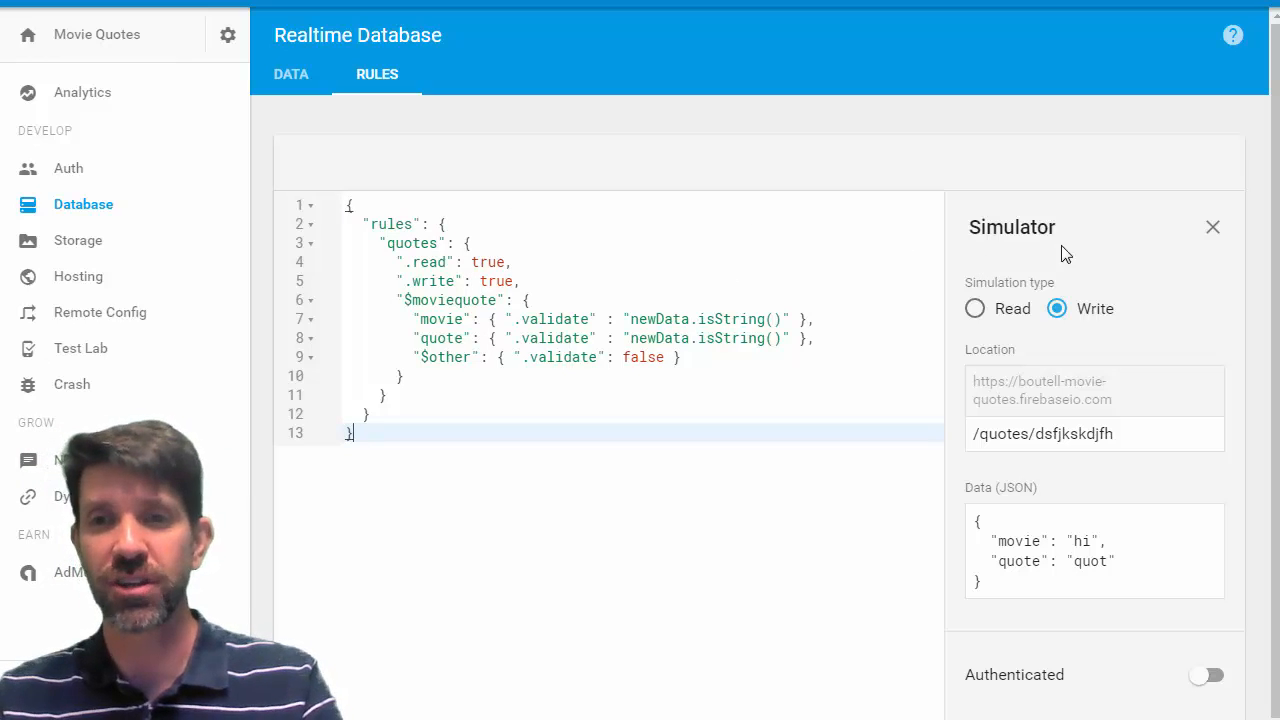
{"action": "left_click", "coordinate": [1212, 227]}
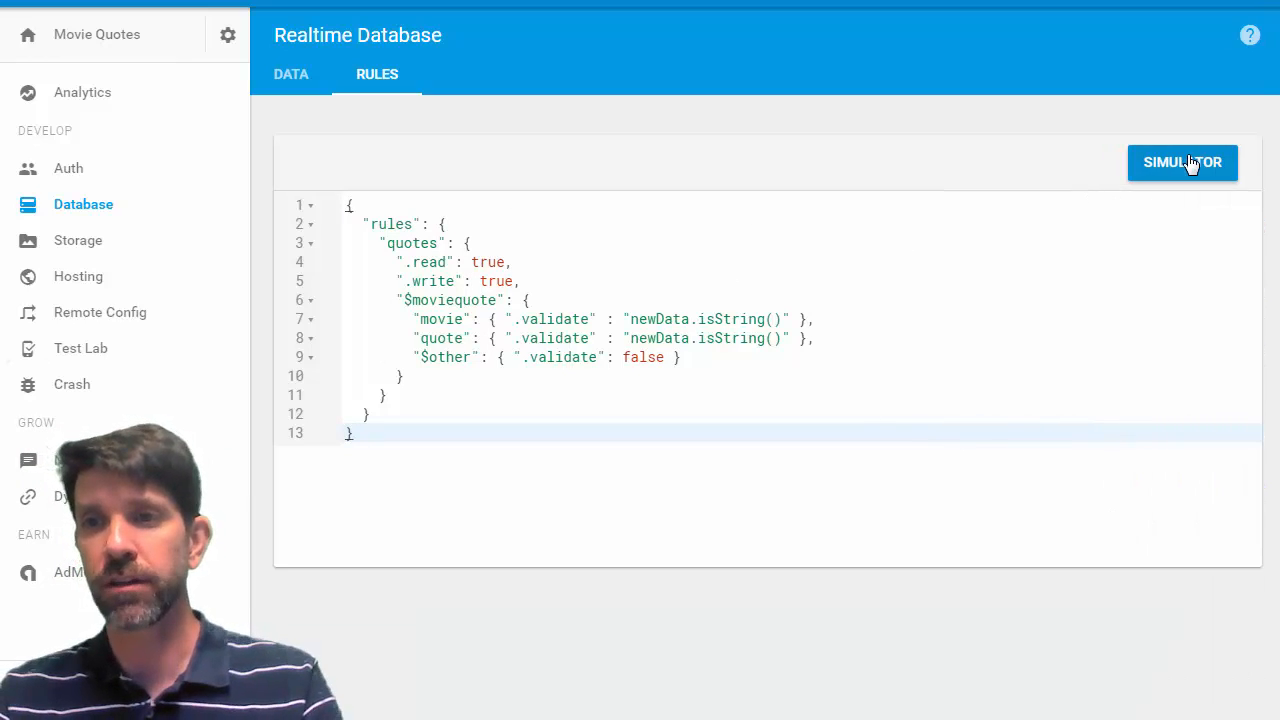
{"action": "left_click", "coordinate": [1182, 162]}
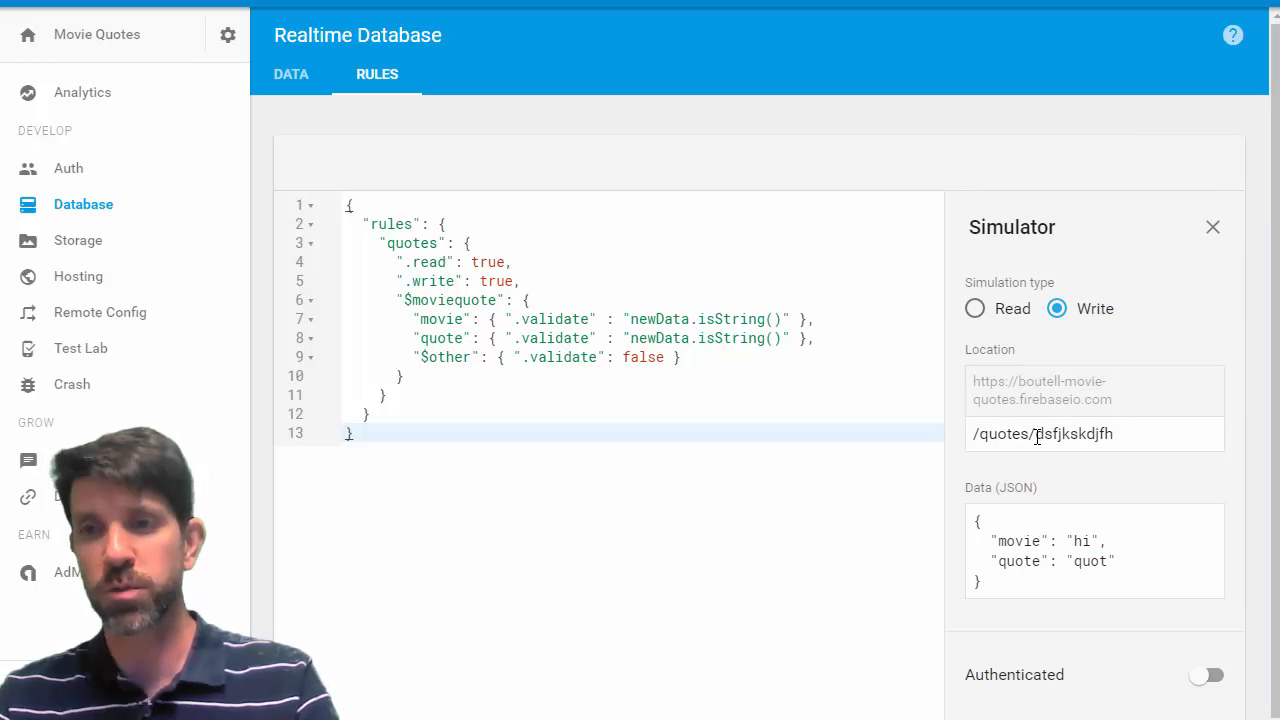
Simulate a write with string movie and quote values, which is allowed.
{"action": "double_click", "coordinate": [1070, 433]}
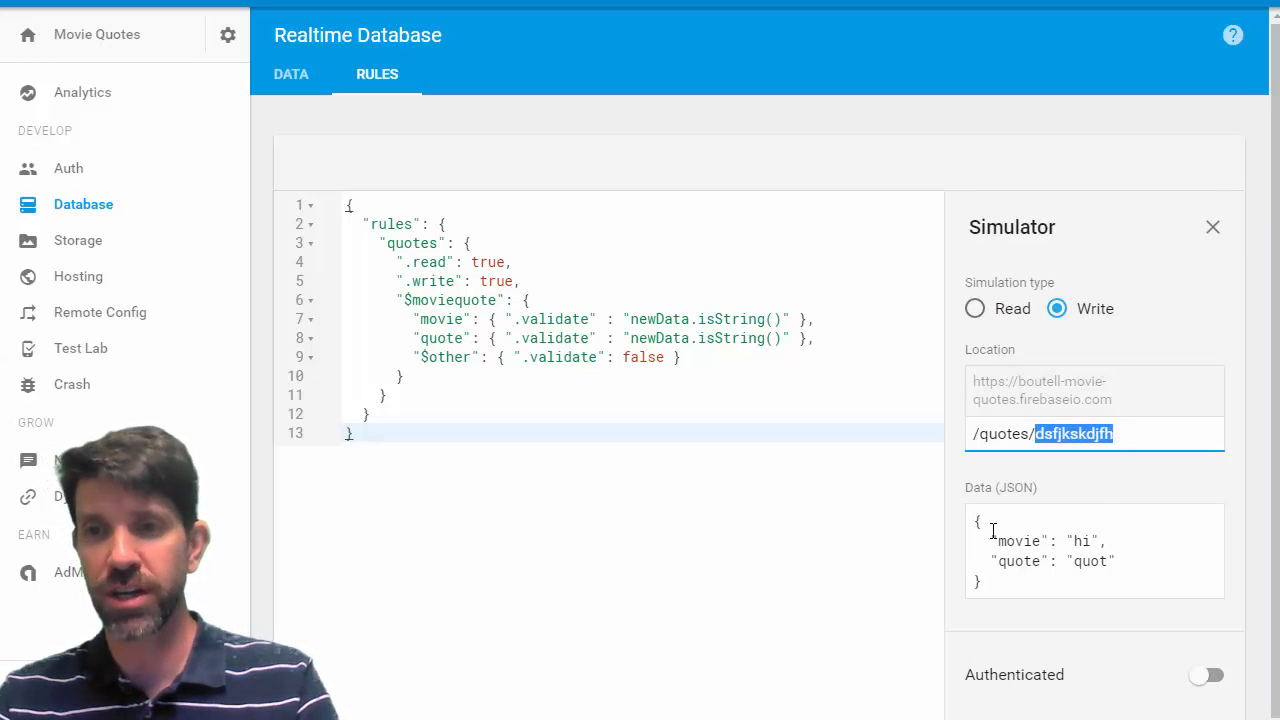
{"action": "mouse_move", "coordinate": [1035, 624]}
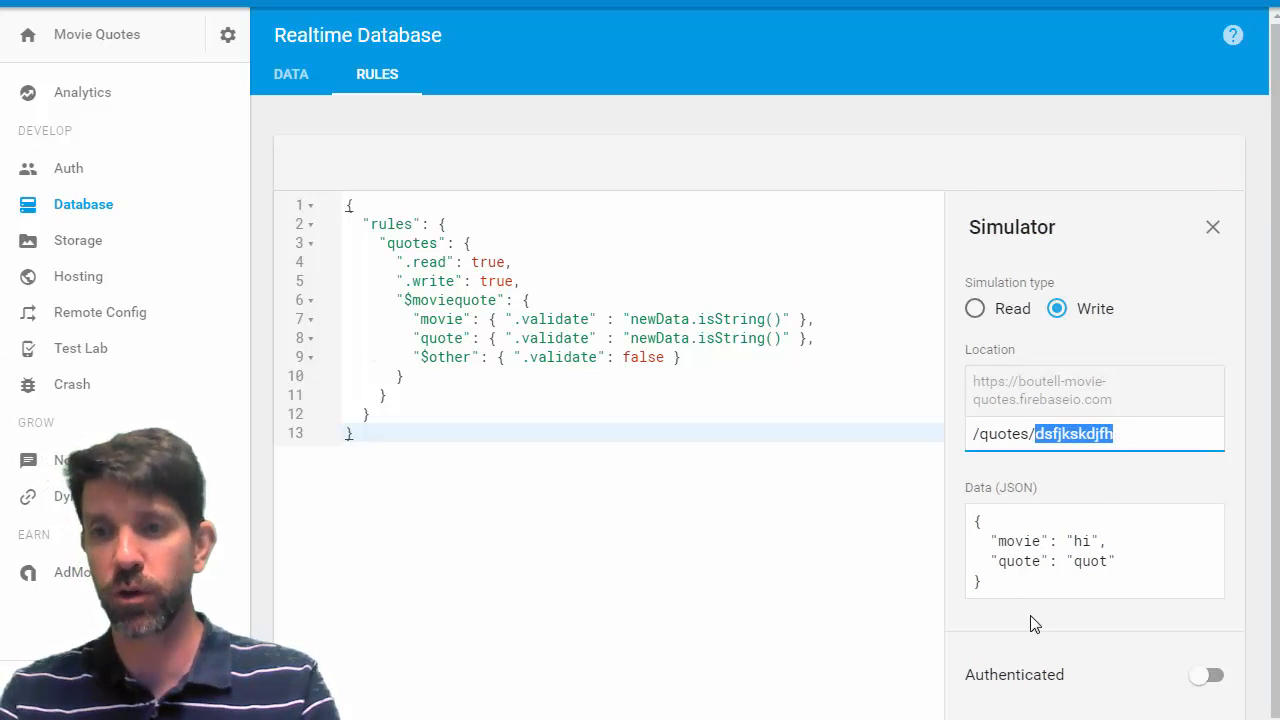
{"action": "scroll", "scroll_direction": "down", "scroll_amount": 3}
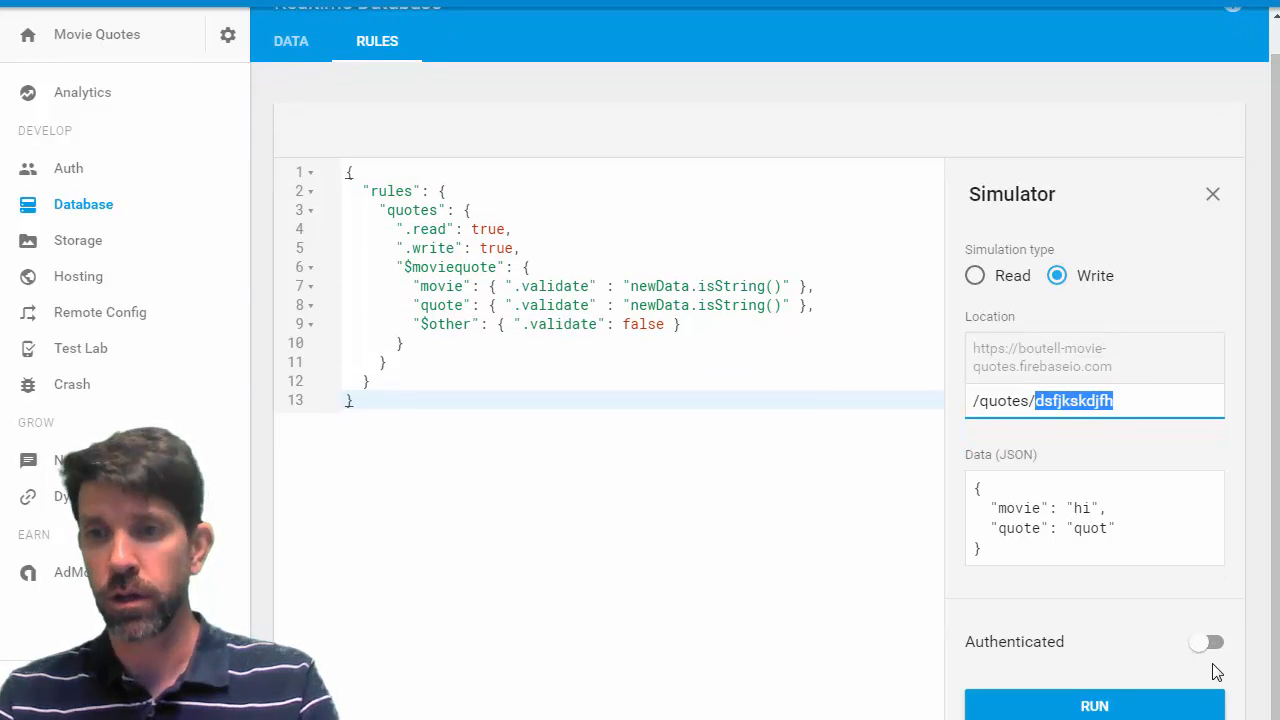
{"action": "left_click", "coordinate": [1094, 705]}
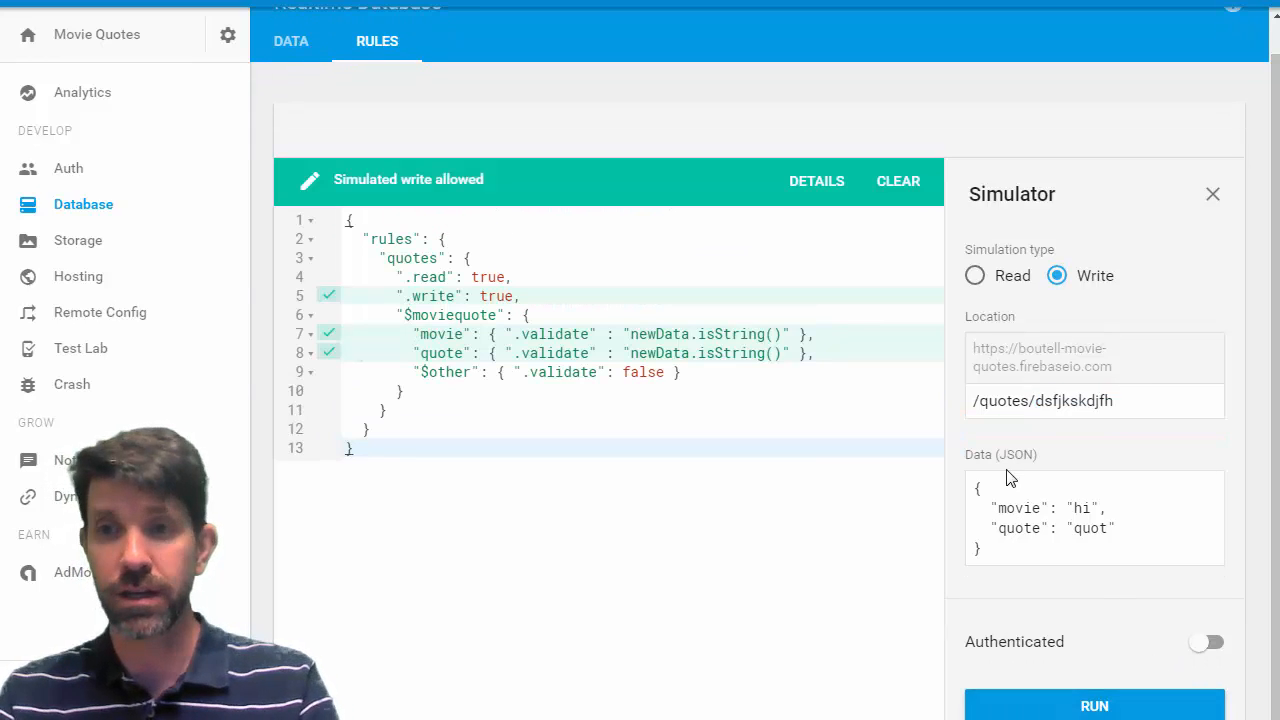
{"action": "left_click", "coordinate": [1094, 548]}
{"action": "type", "text": "15"}
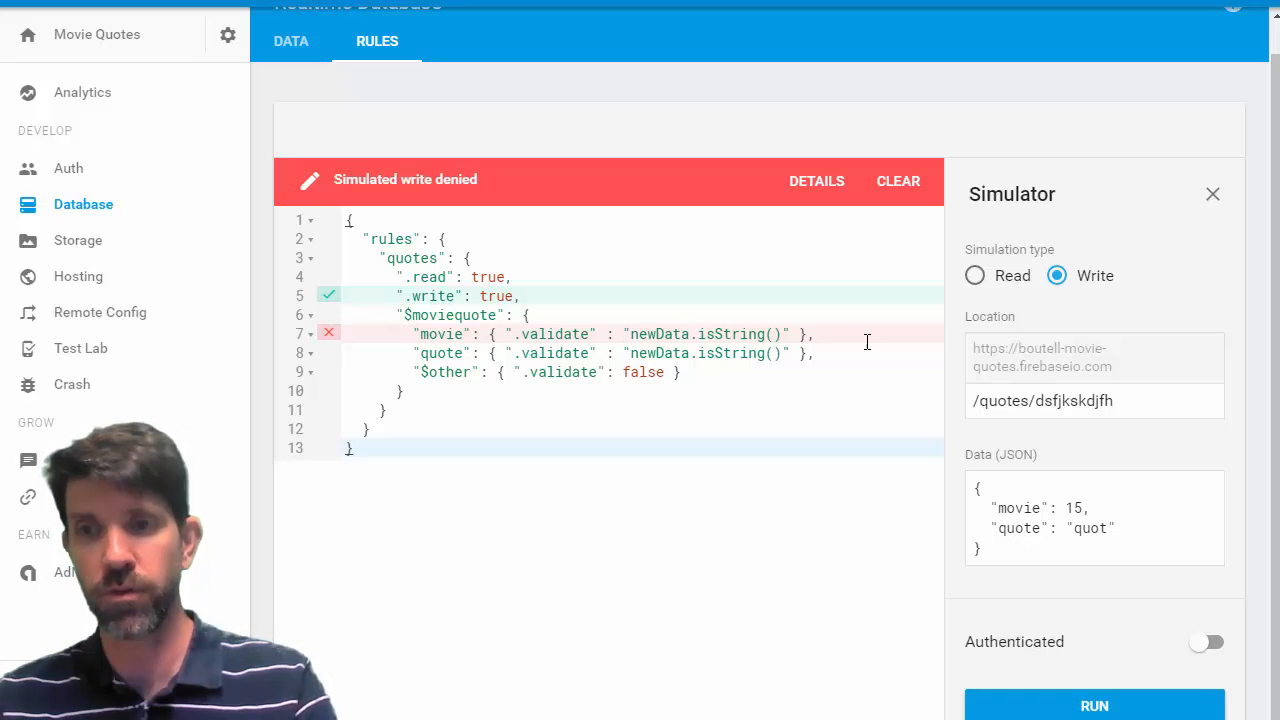
{"action": "mouse_move", "coordinate": [912, 520]}
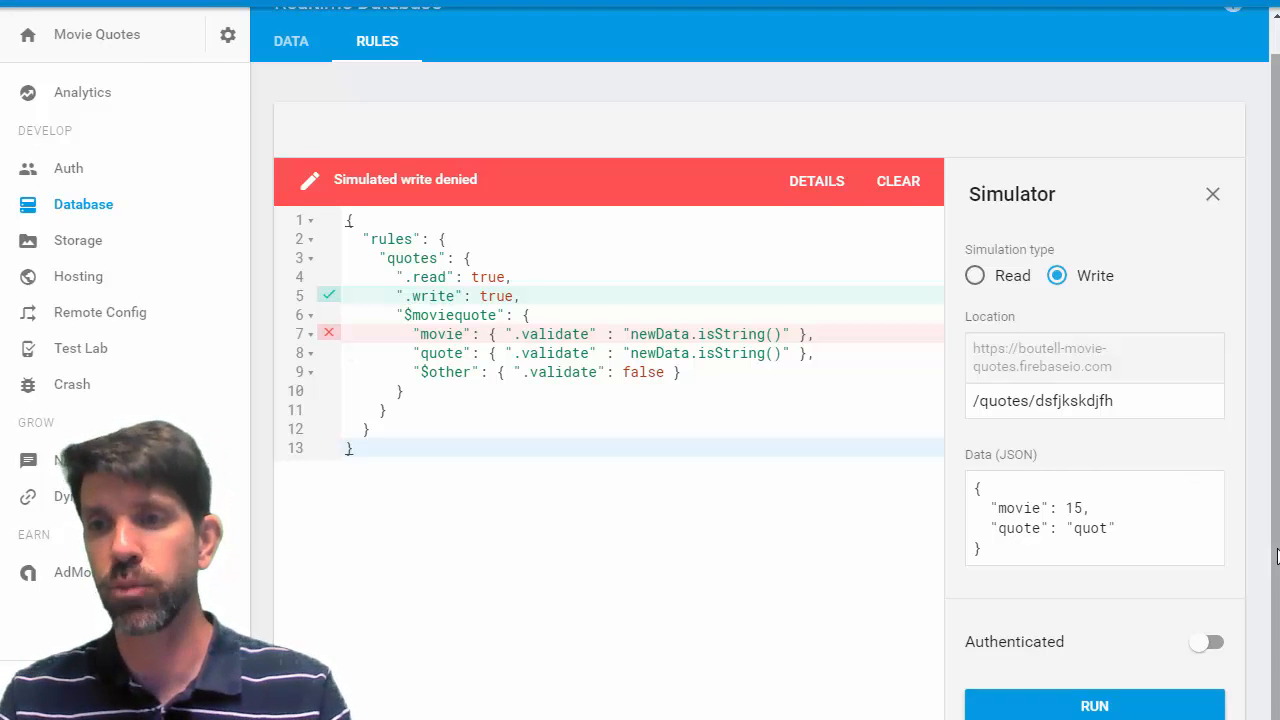
Scroll up to review the denied simulated write with movie set to 15.
{"action": "scroll", "scroll_direction": "up", "scroll_amount": 3}
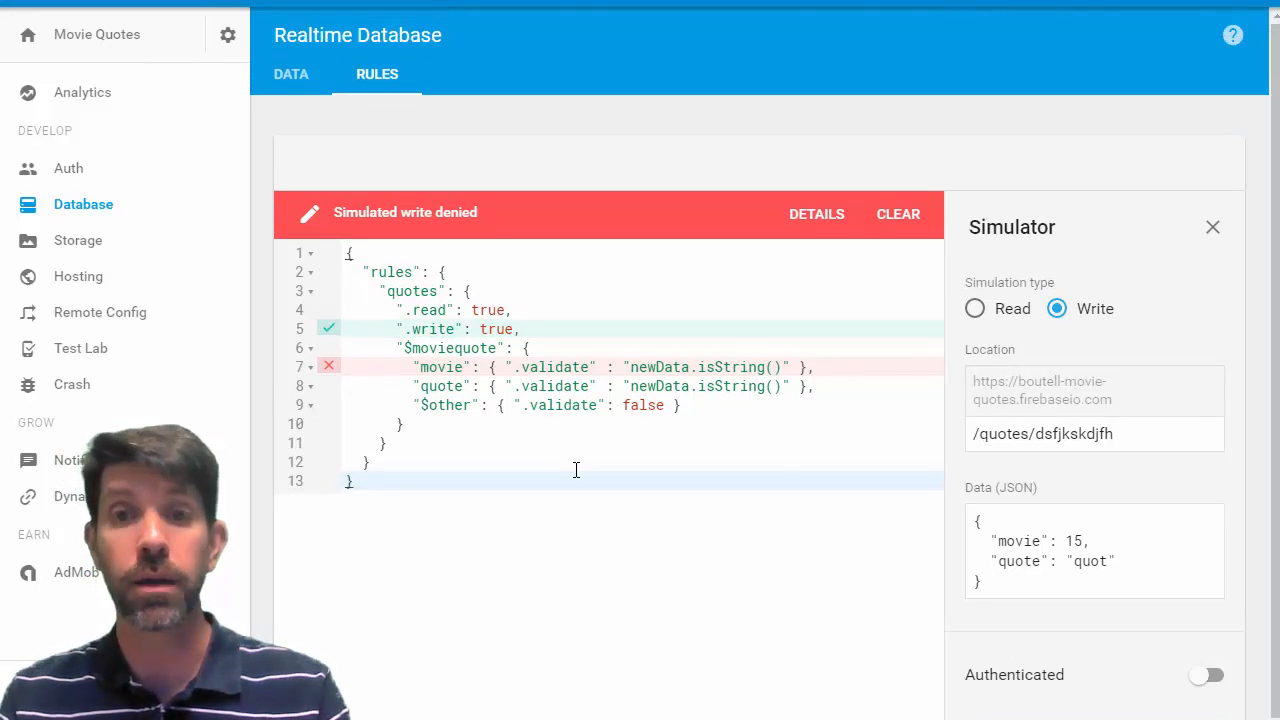
{"action": "mouse_move", "coordinate": [475, 555]}
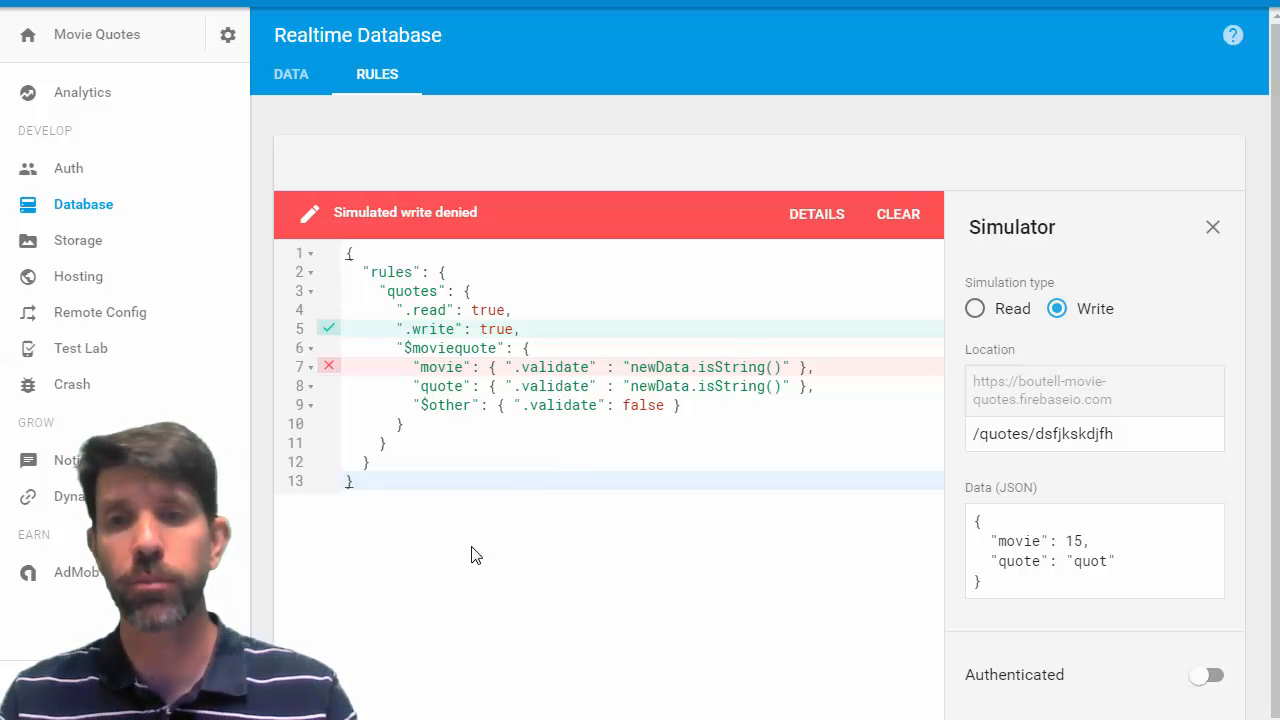